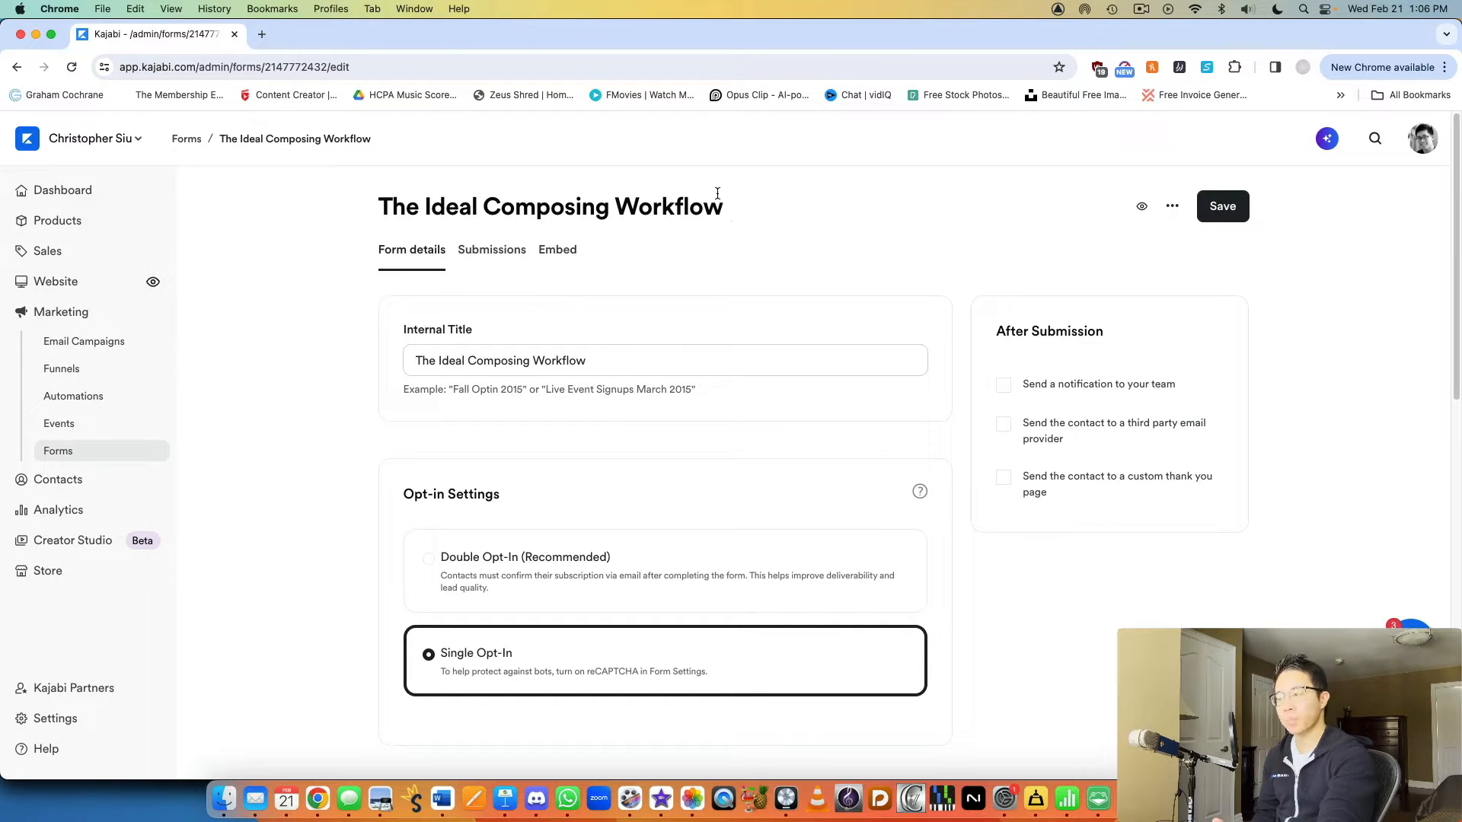
mouse_move(746, 288)
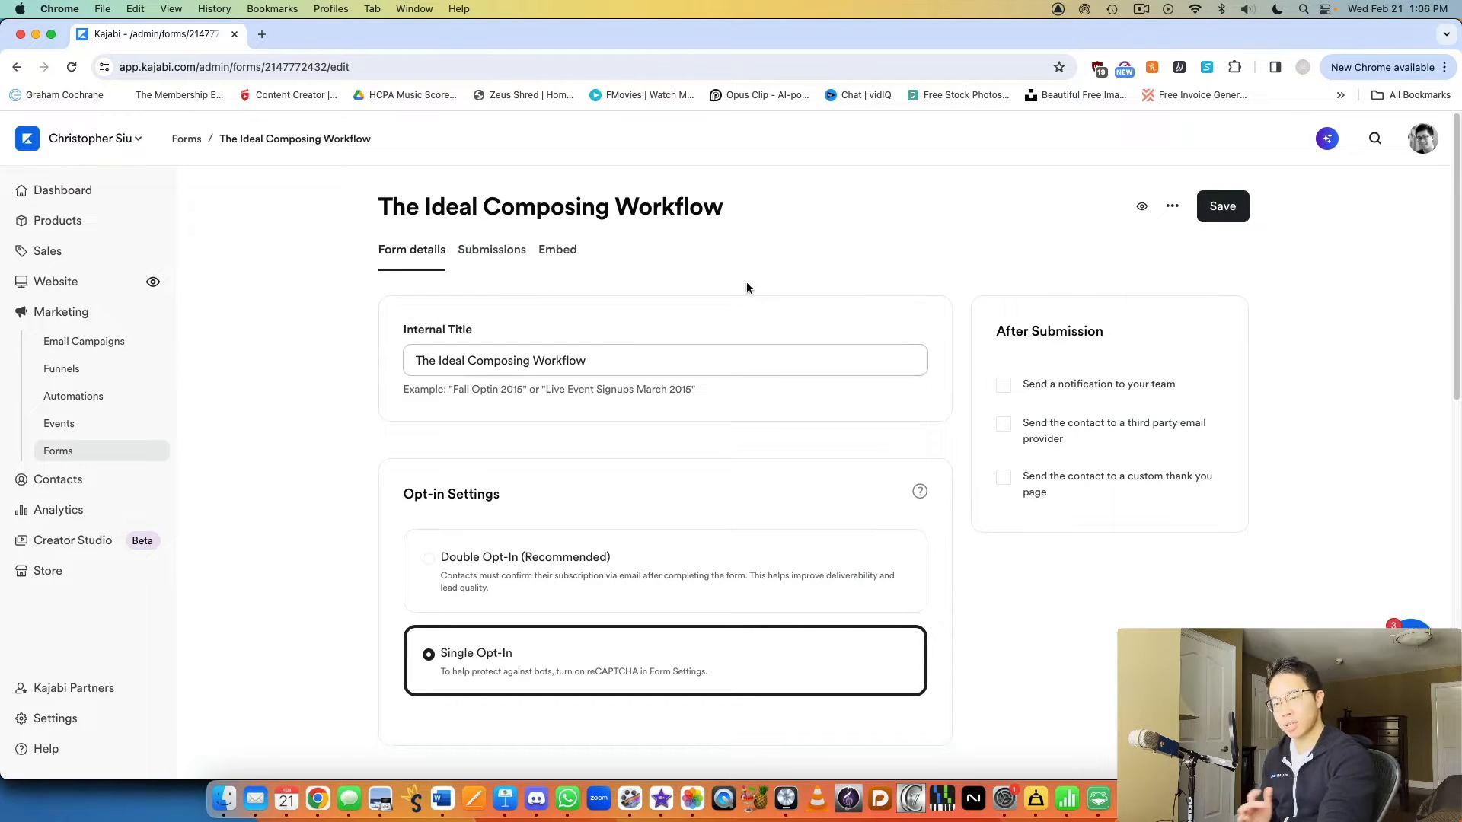
mouse_move(886, 345)
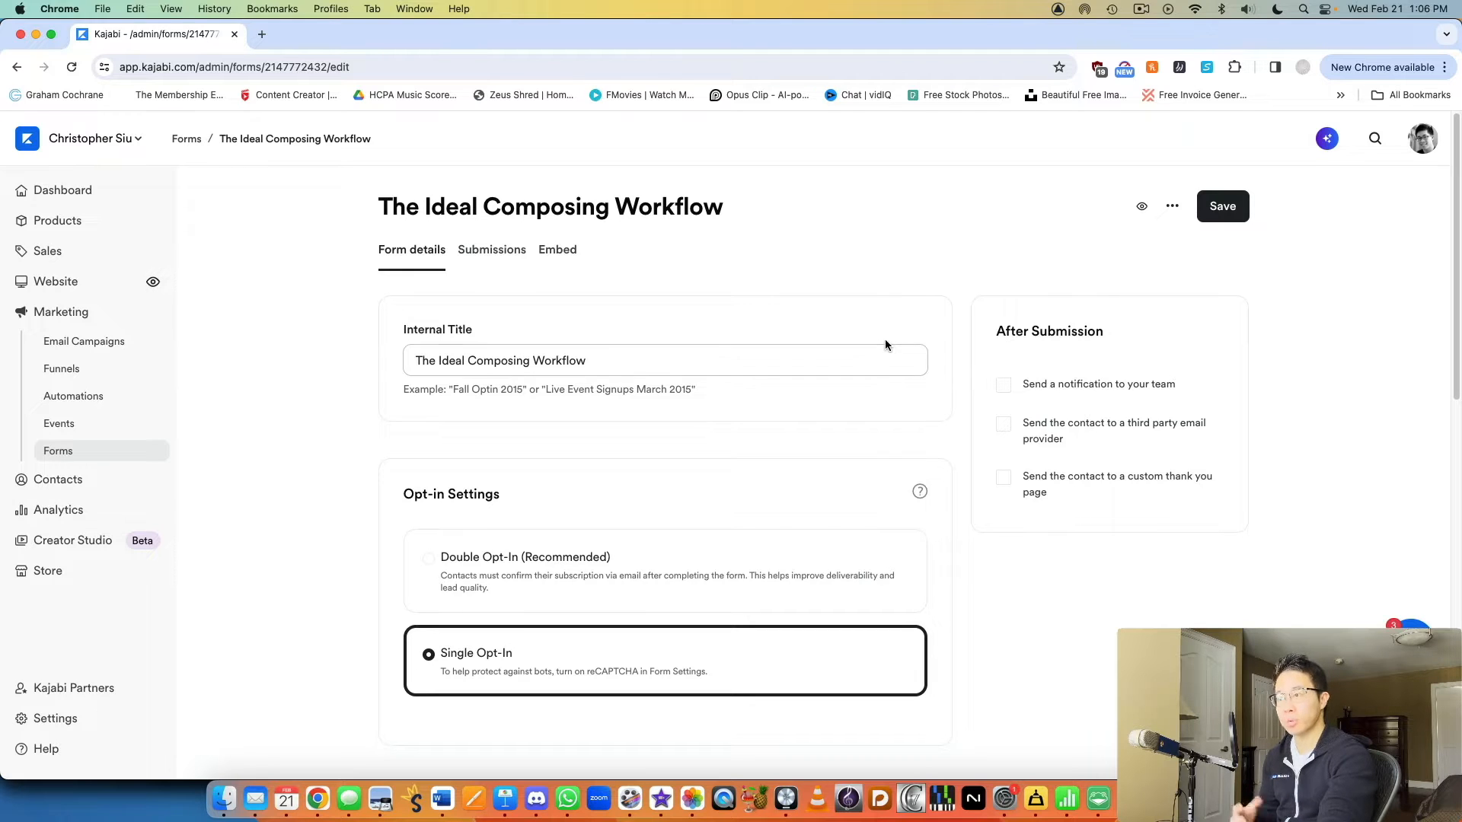
mouse_move(886, 299)
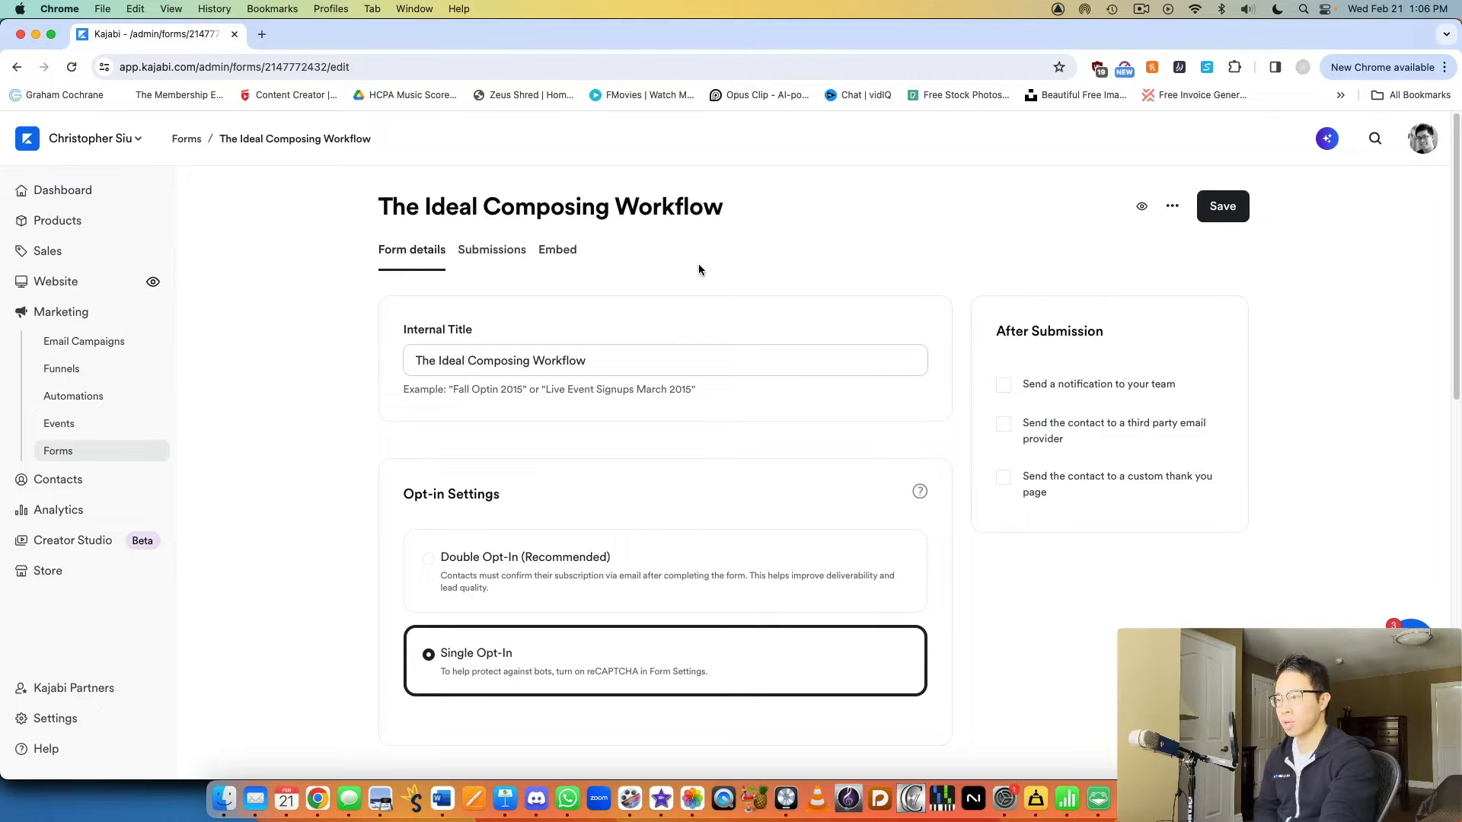
mouse_move(699, 238)
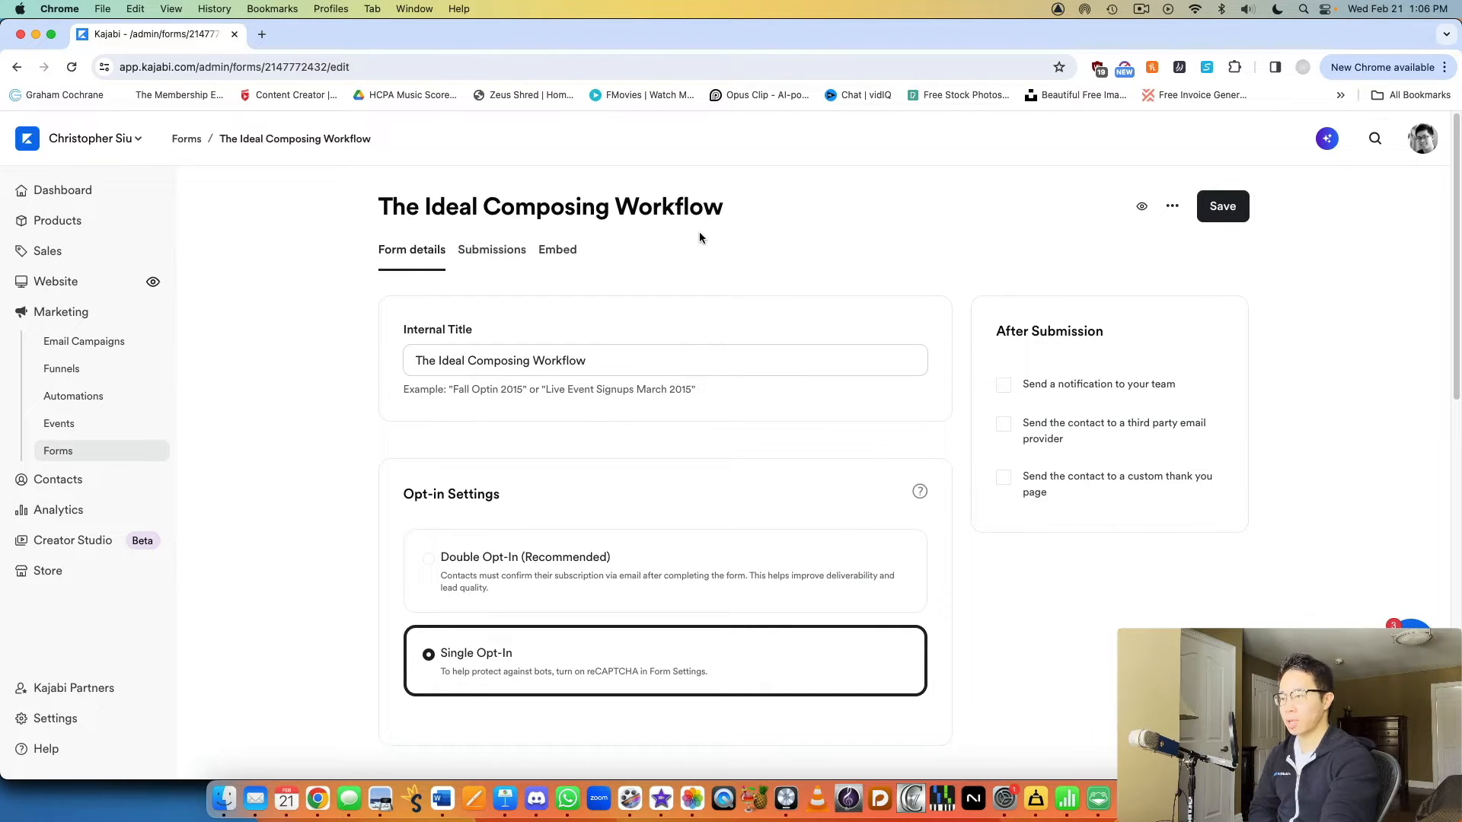
mouse_move(677, 311)
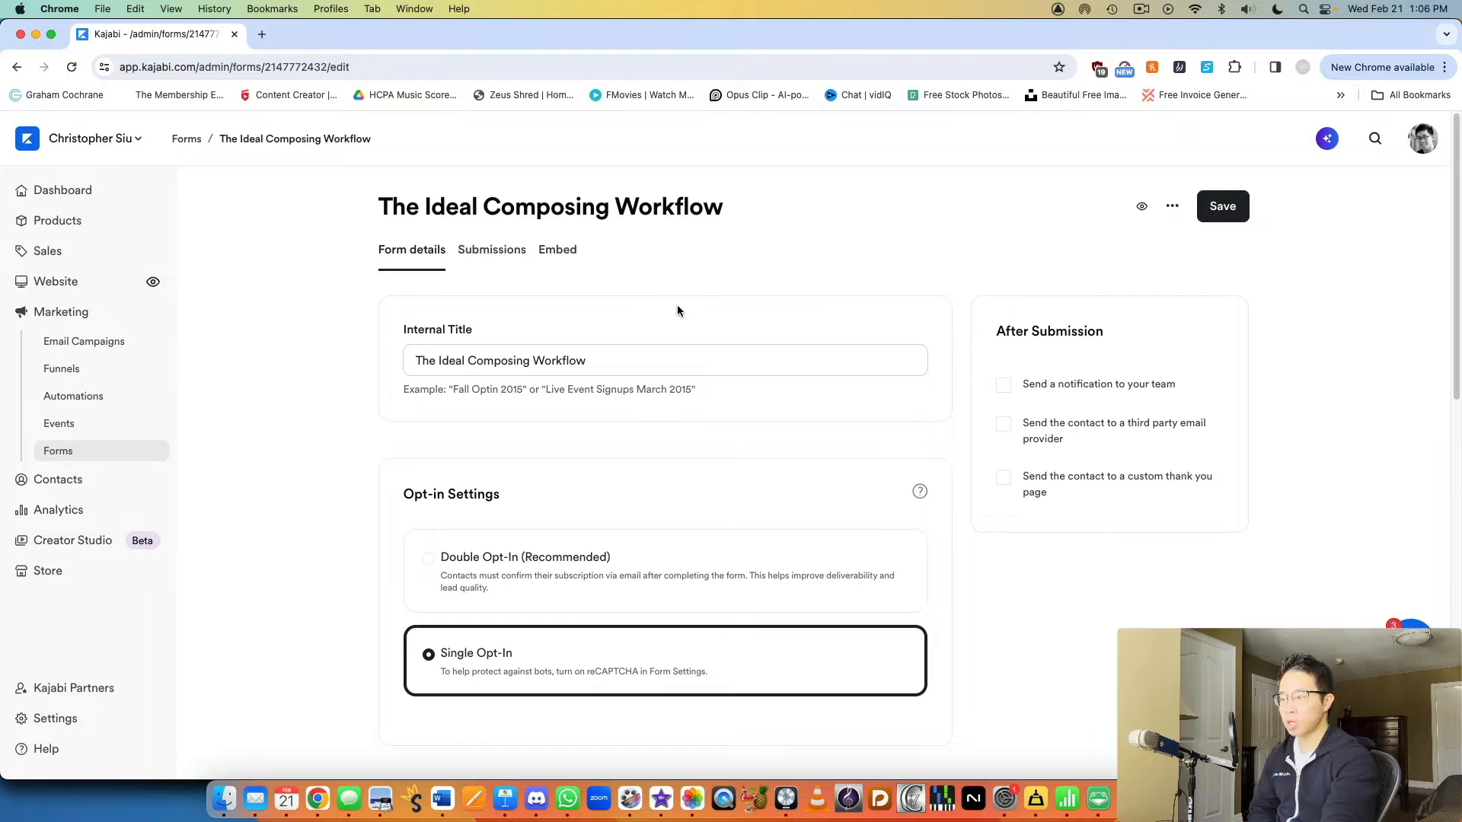
Scroll to Automations and open the 'Here's your free composing guide!' email automation for editing
left_click(615, 360)
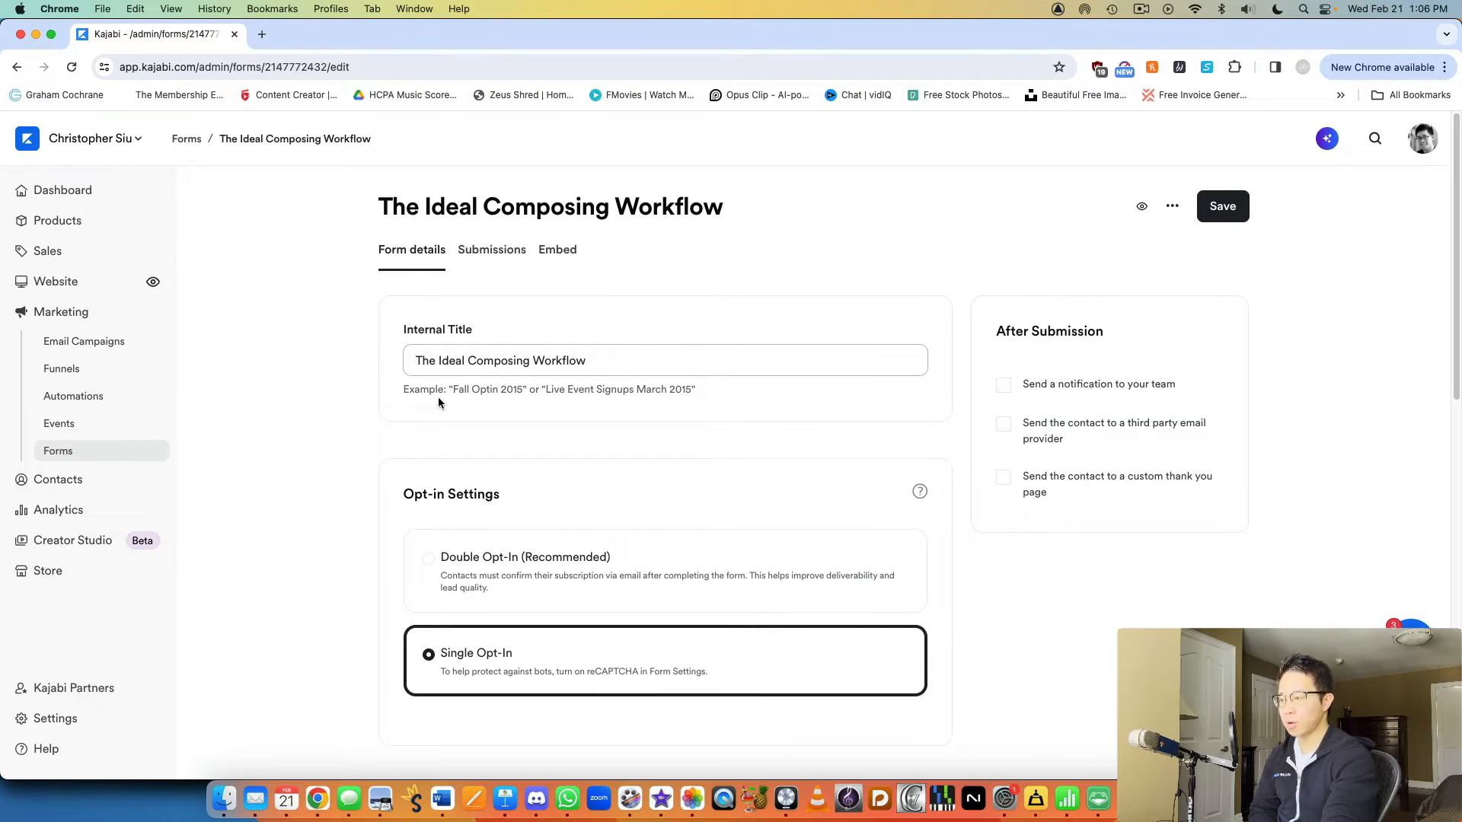
scroll("down", 3)
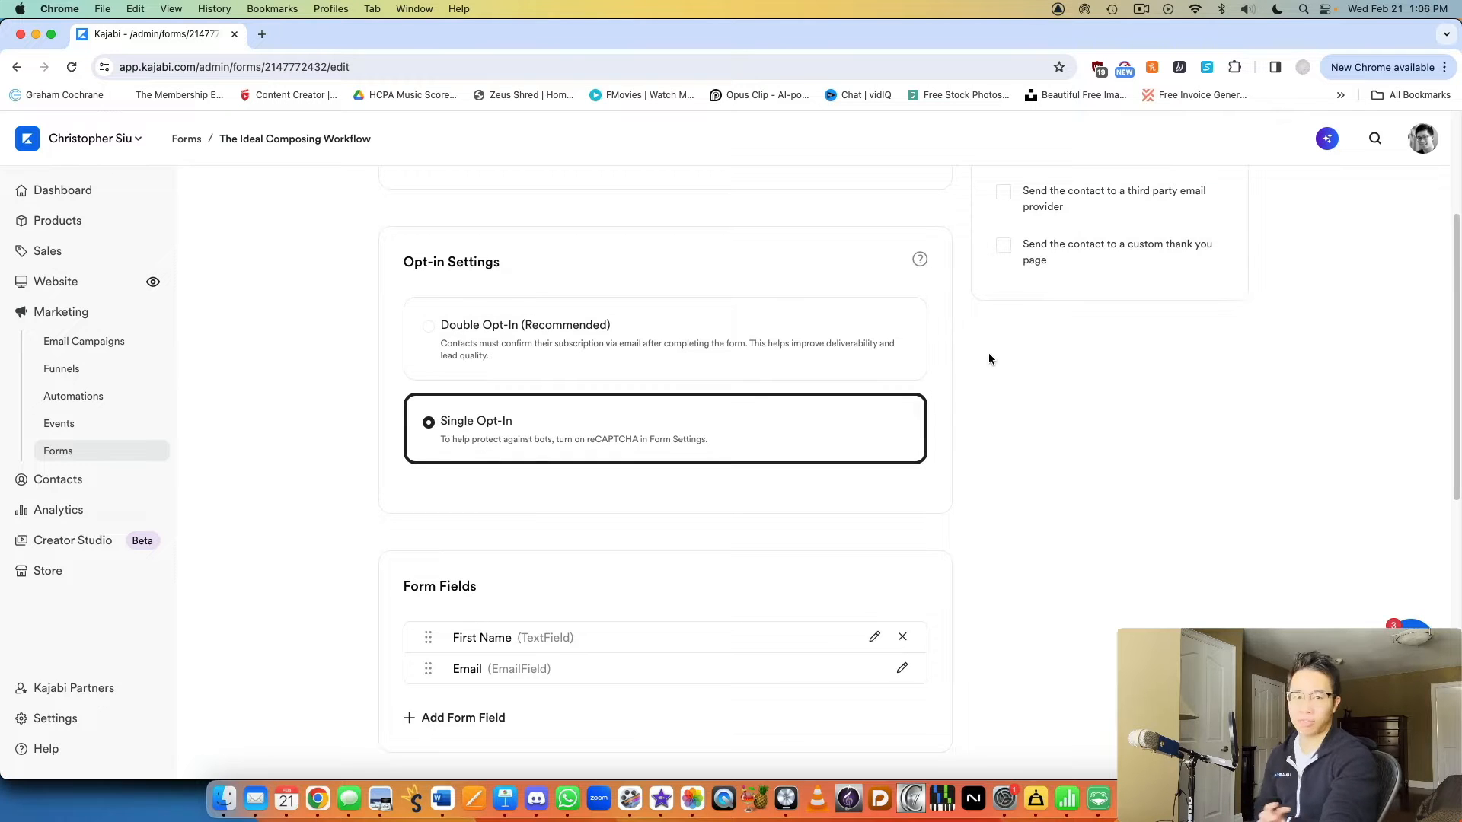
mouse_move(970, 365)
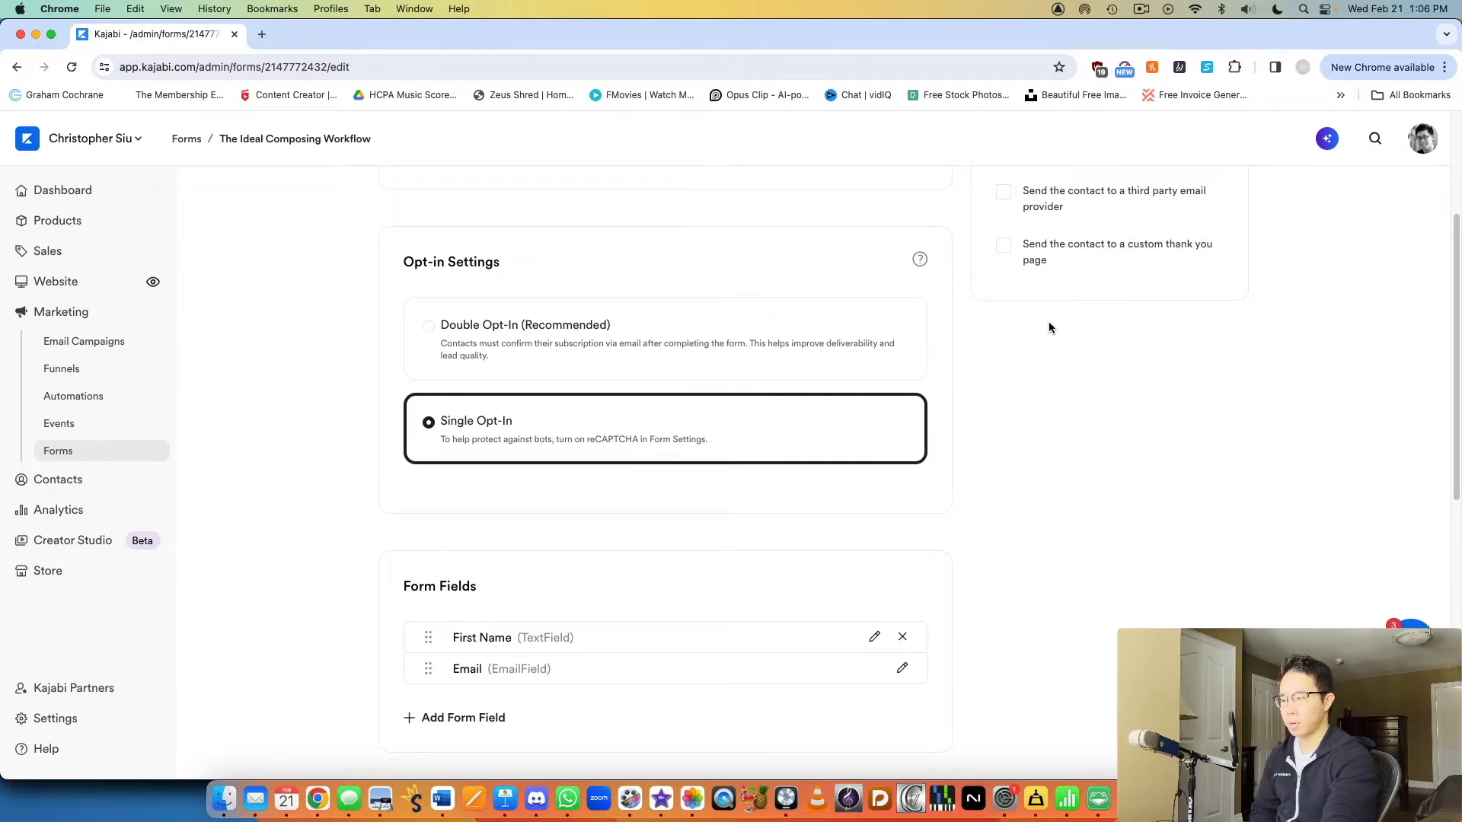
scroll("down", 3)
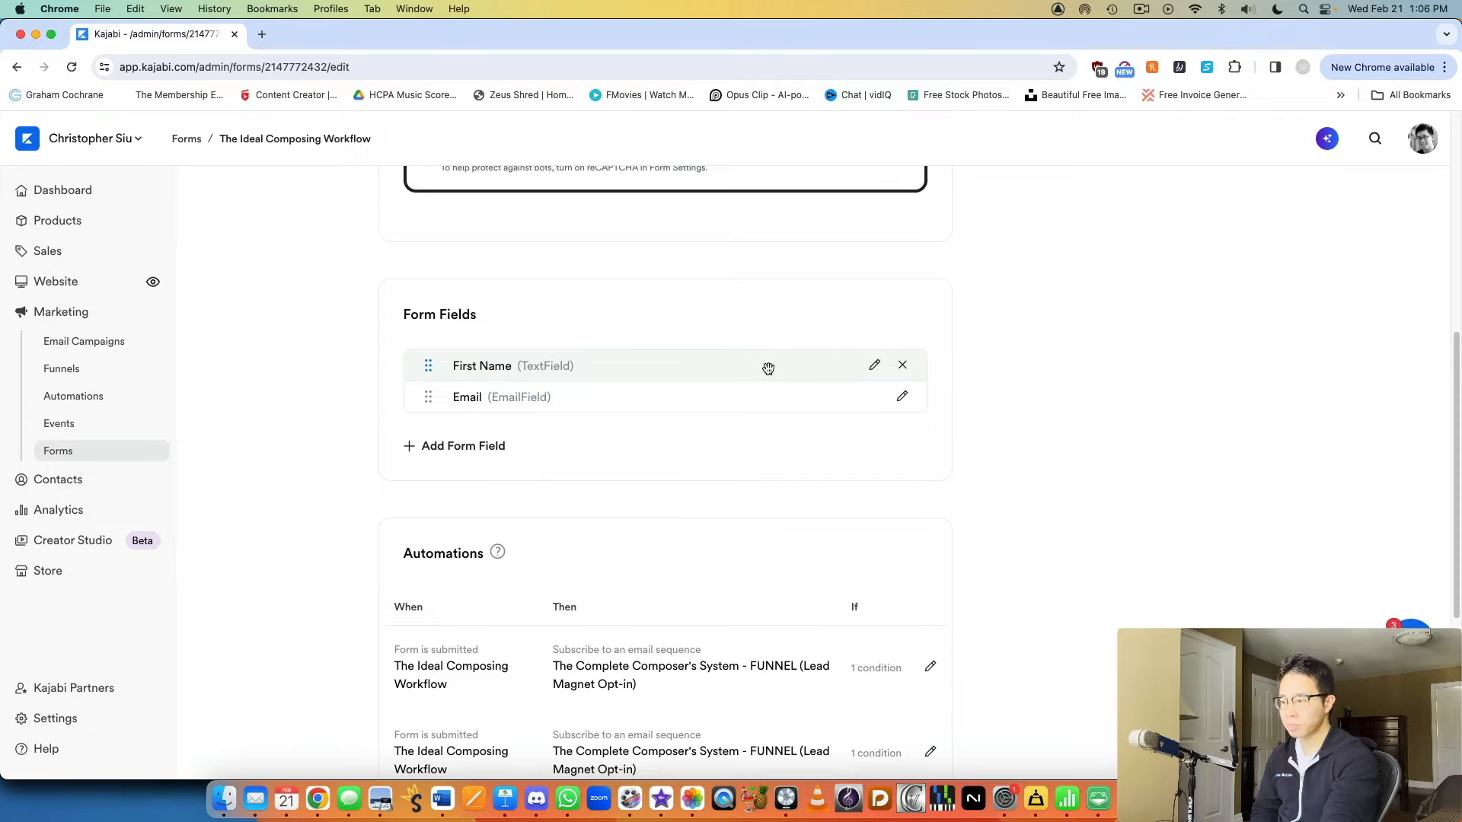
scroll("down", 3)
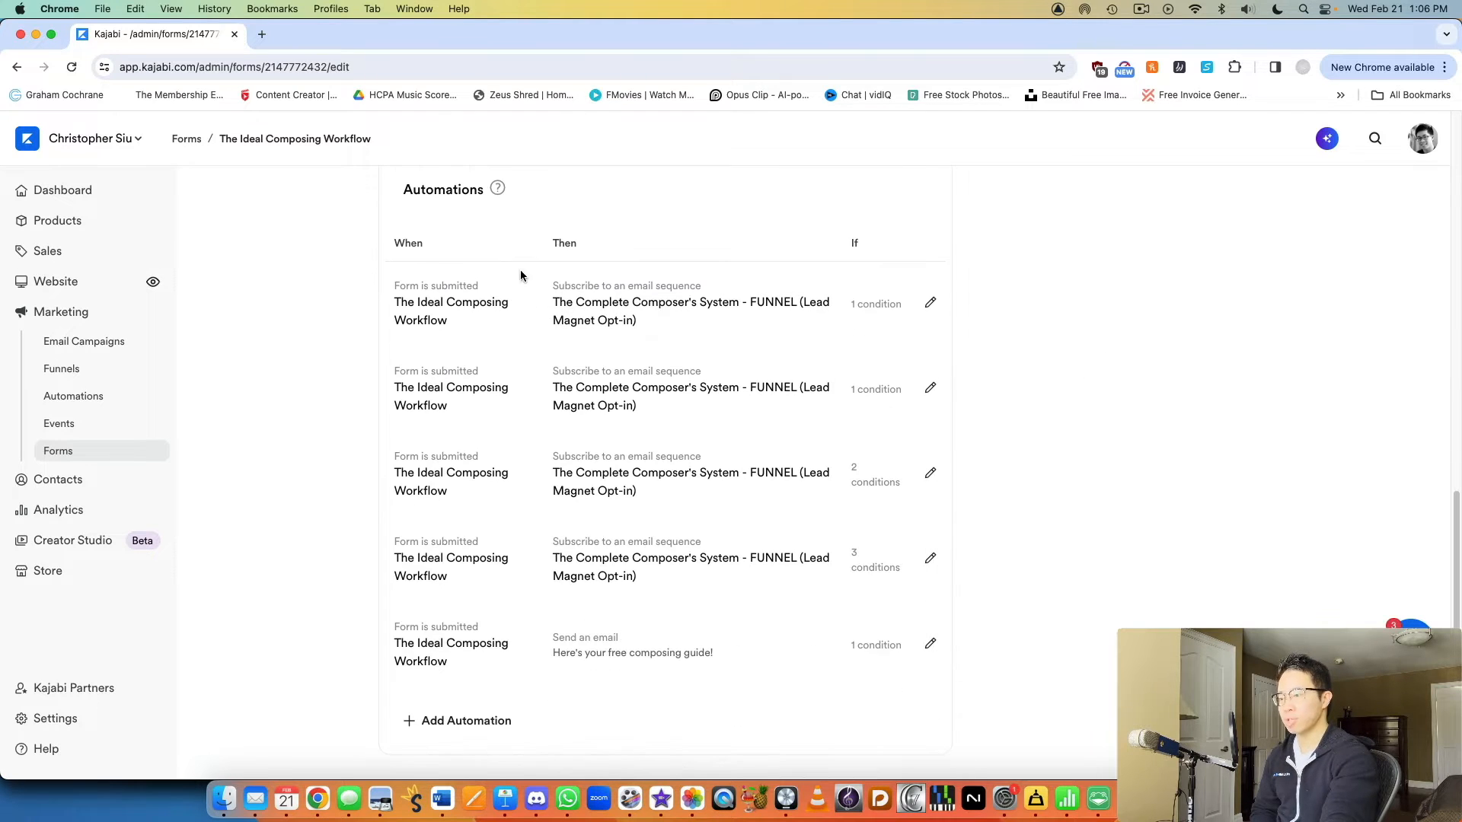
mouse_move(909, 465)
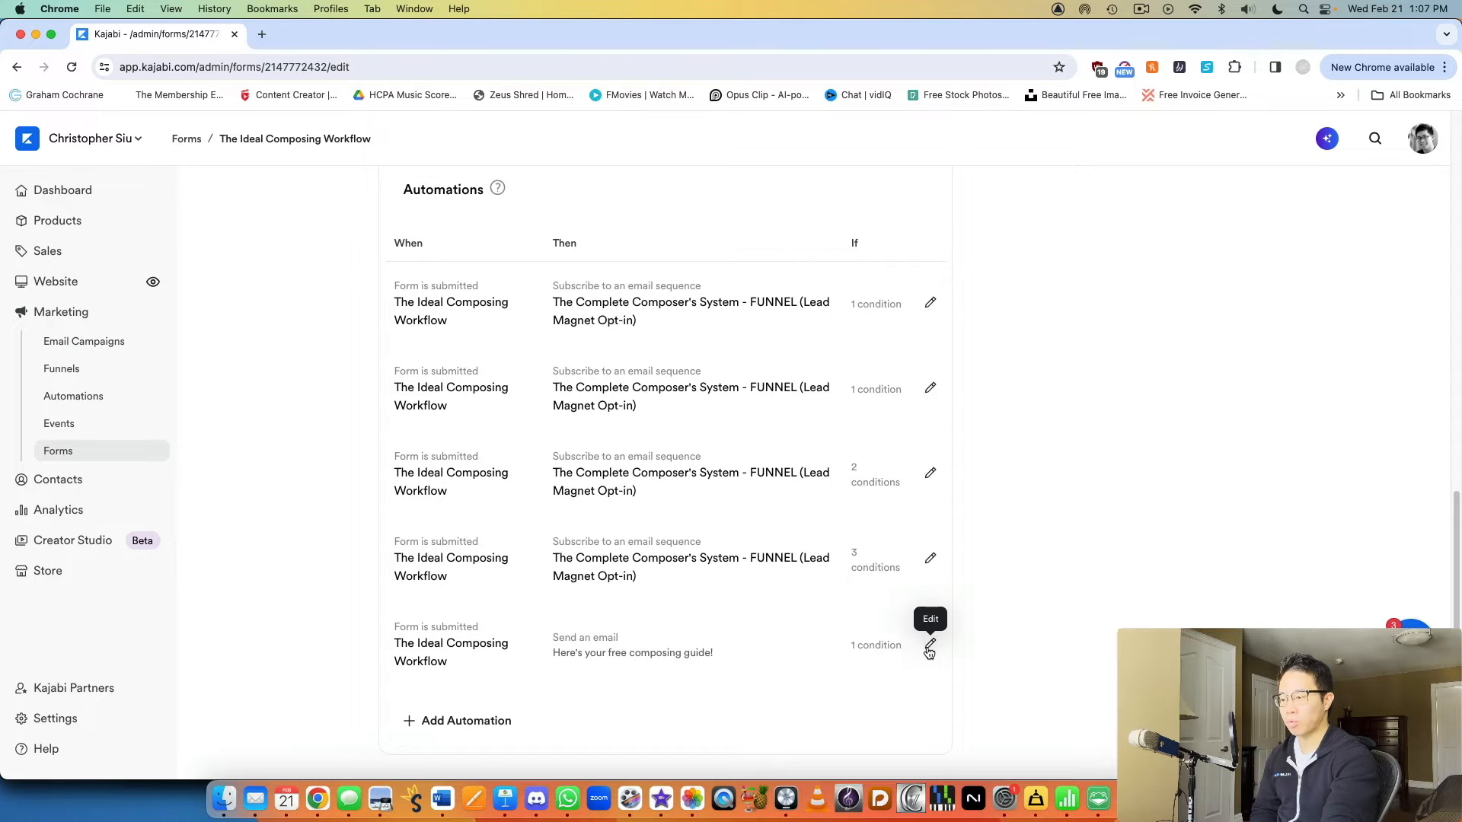
left_click(929, 645)
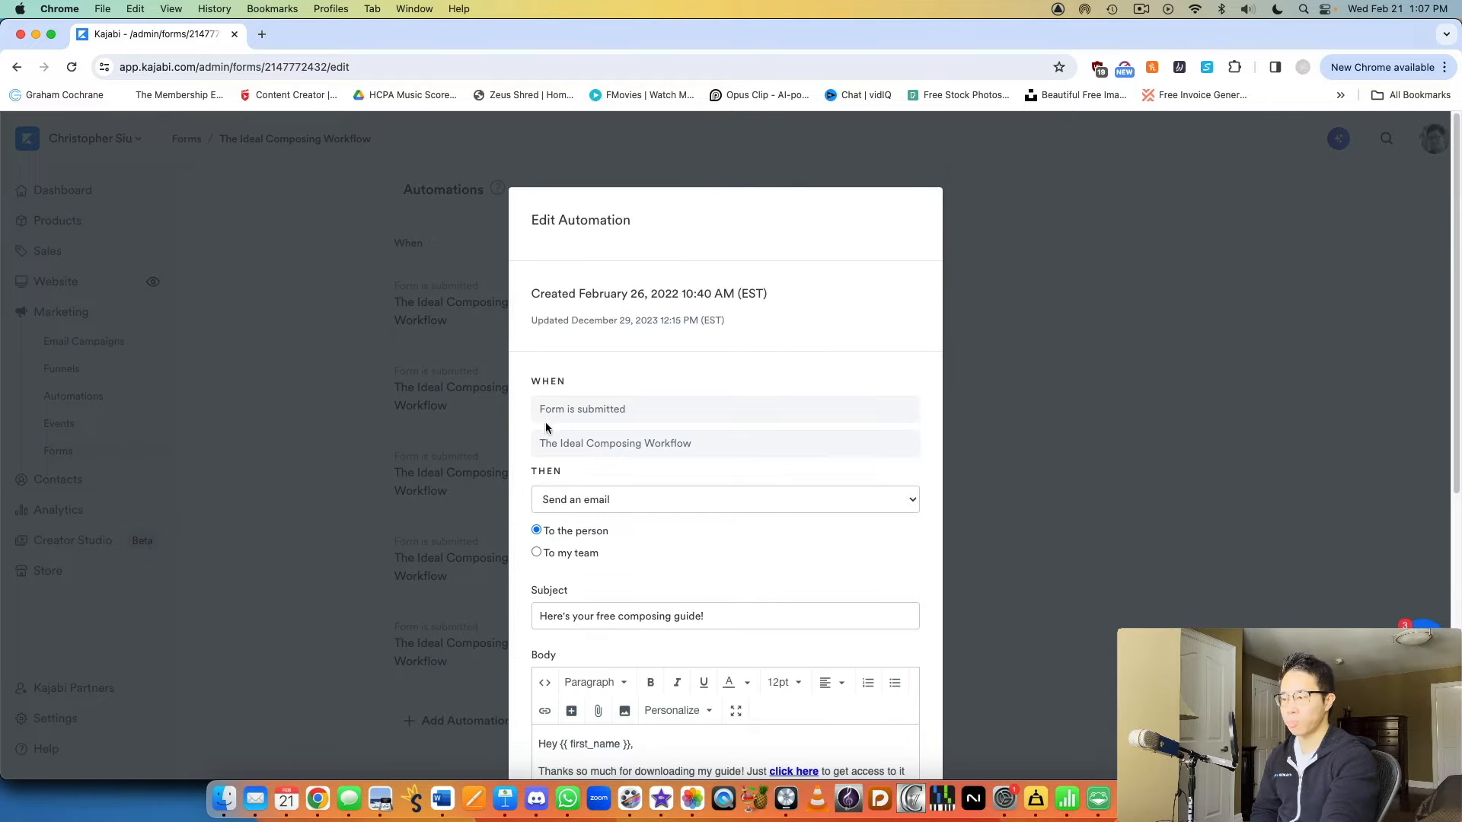
mouse_move(629, 415)
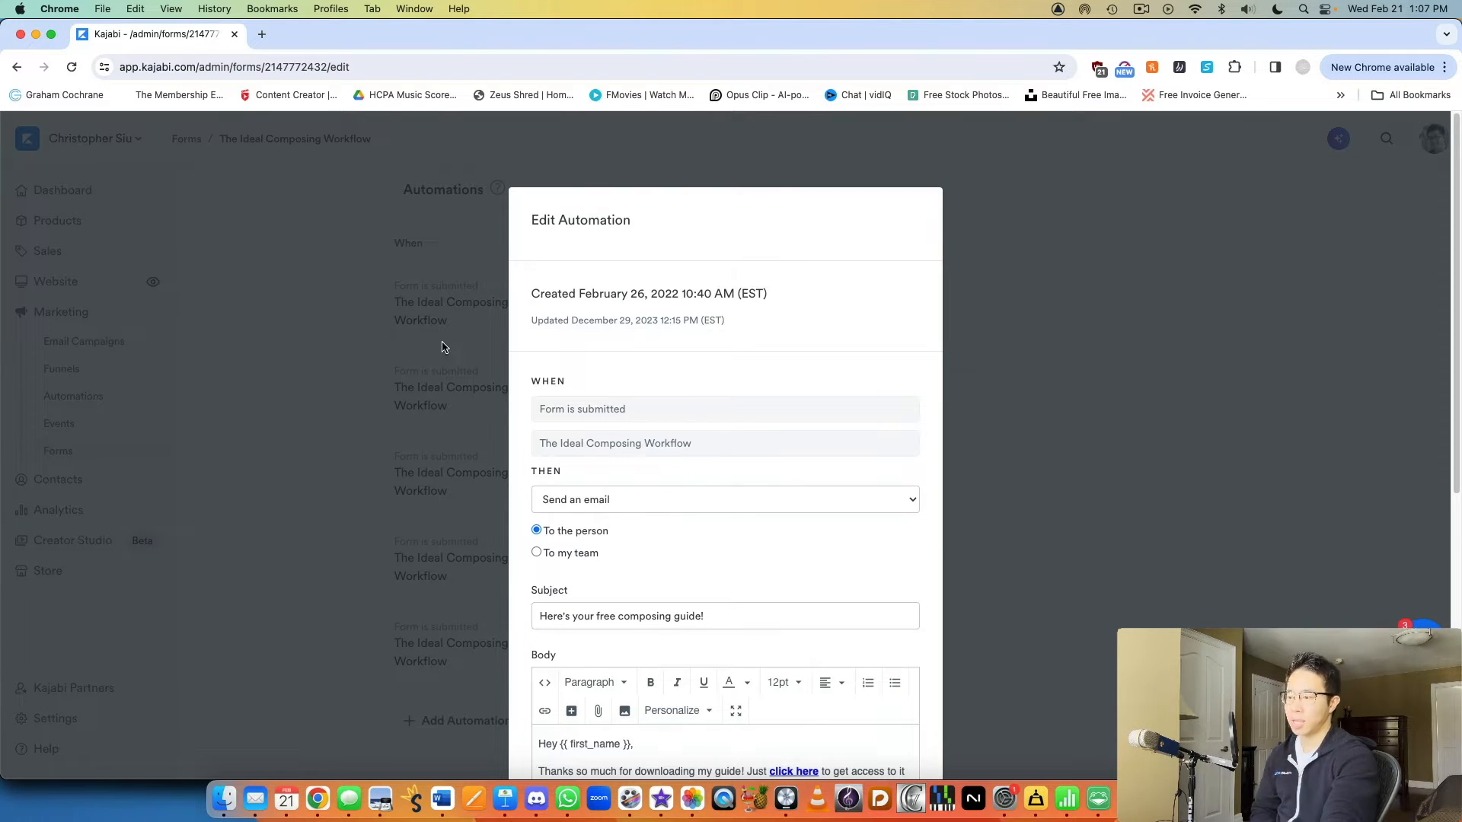
left_click(724, 499)
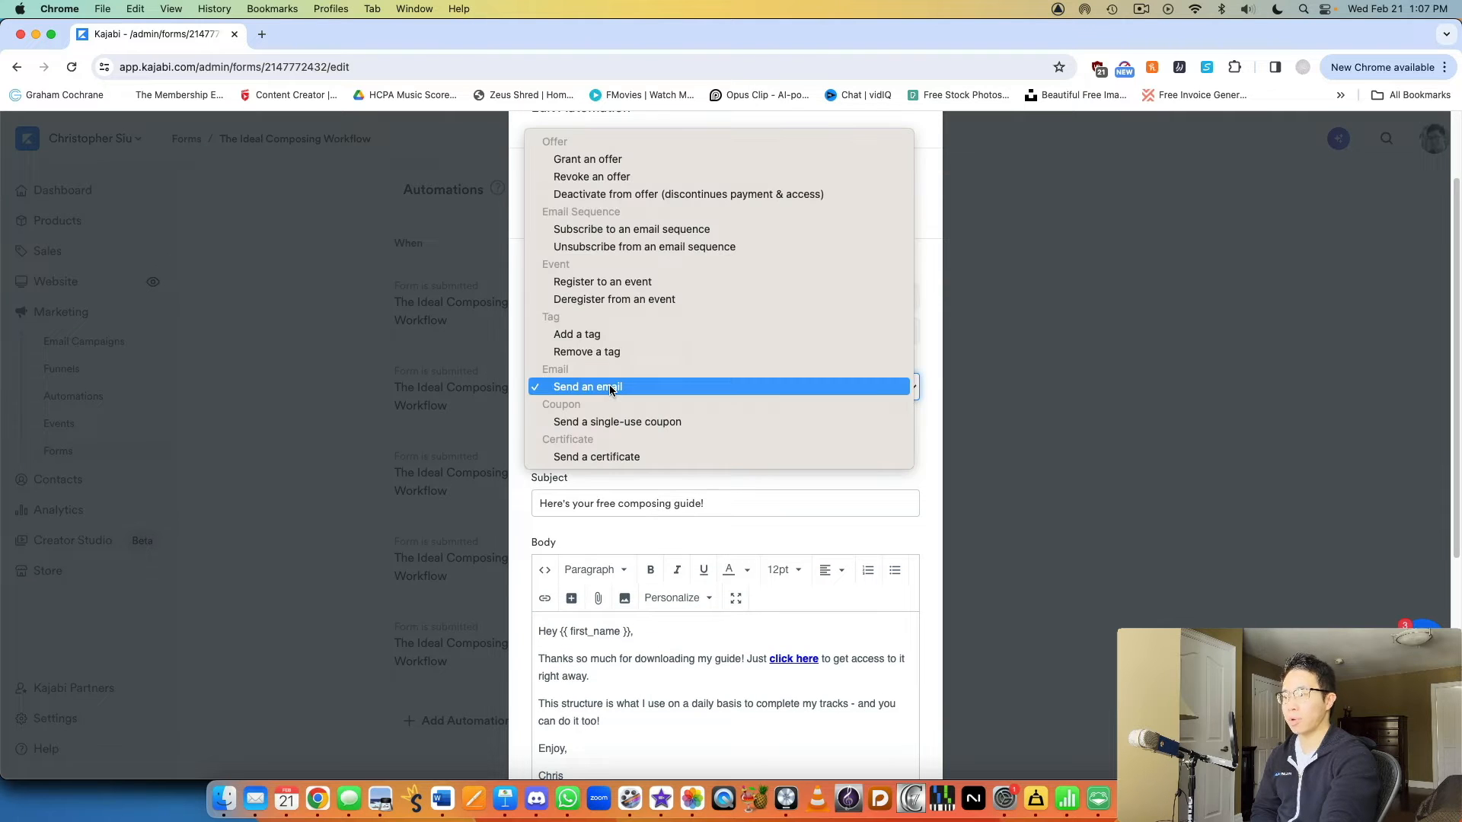
mouse_move(587, 158)
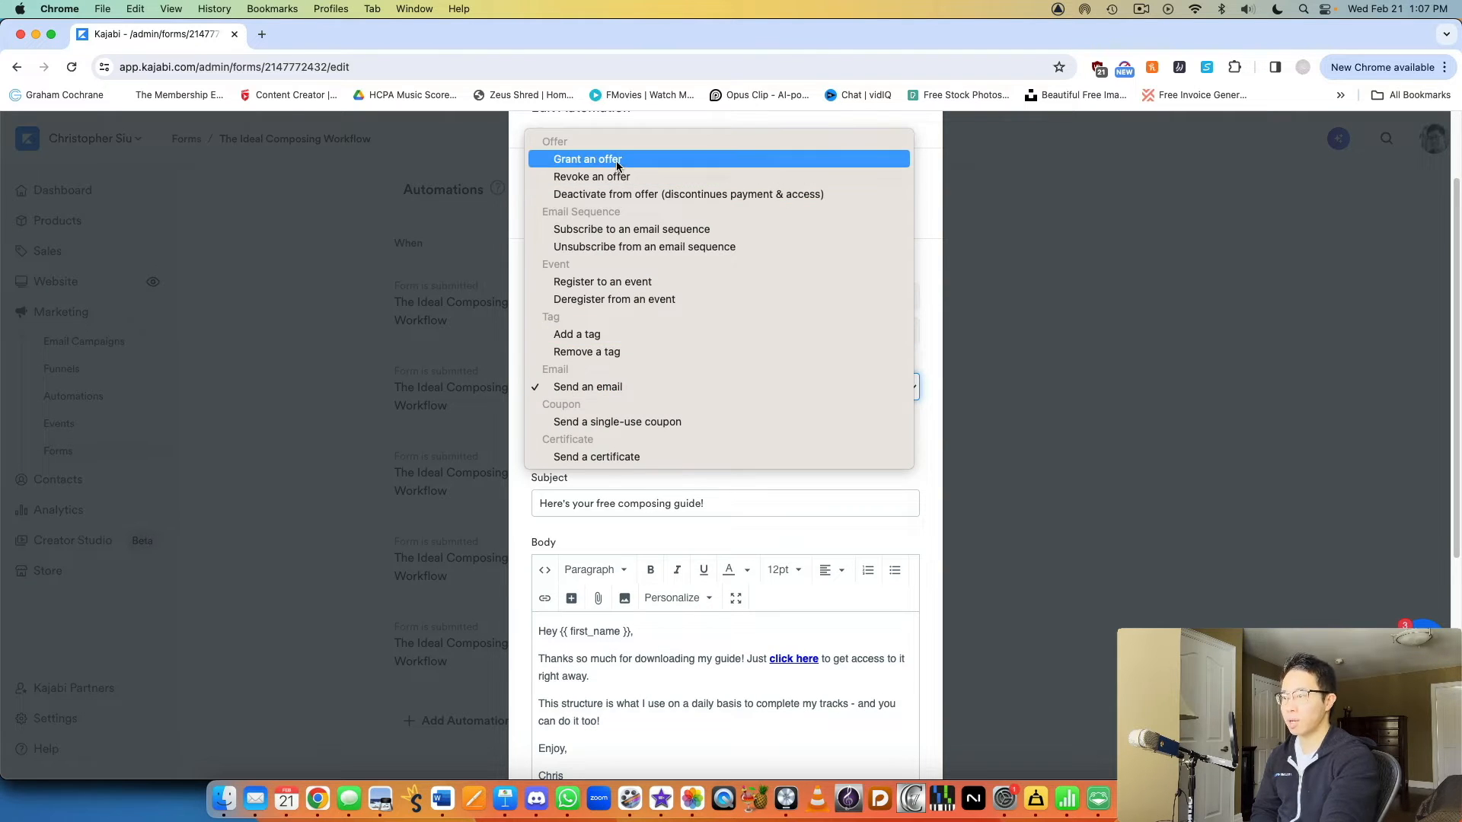
mouse_move(631, 228)
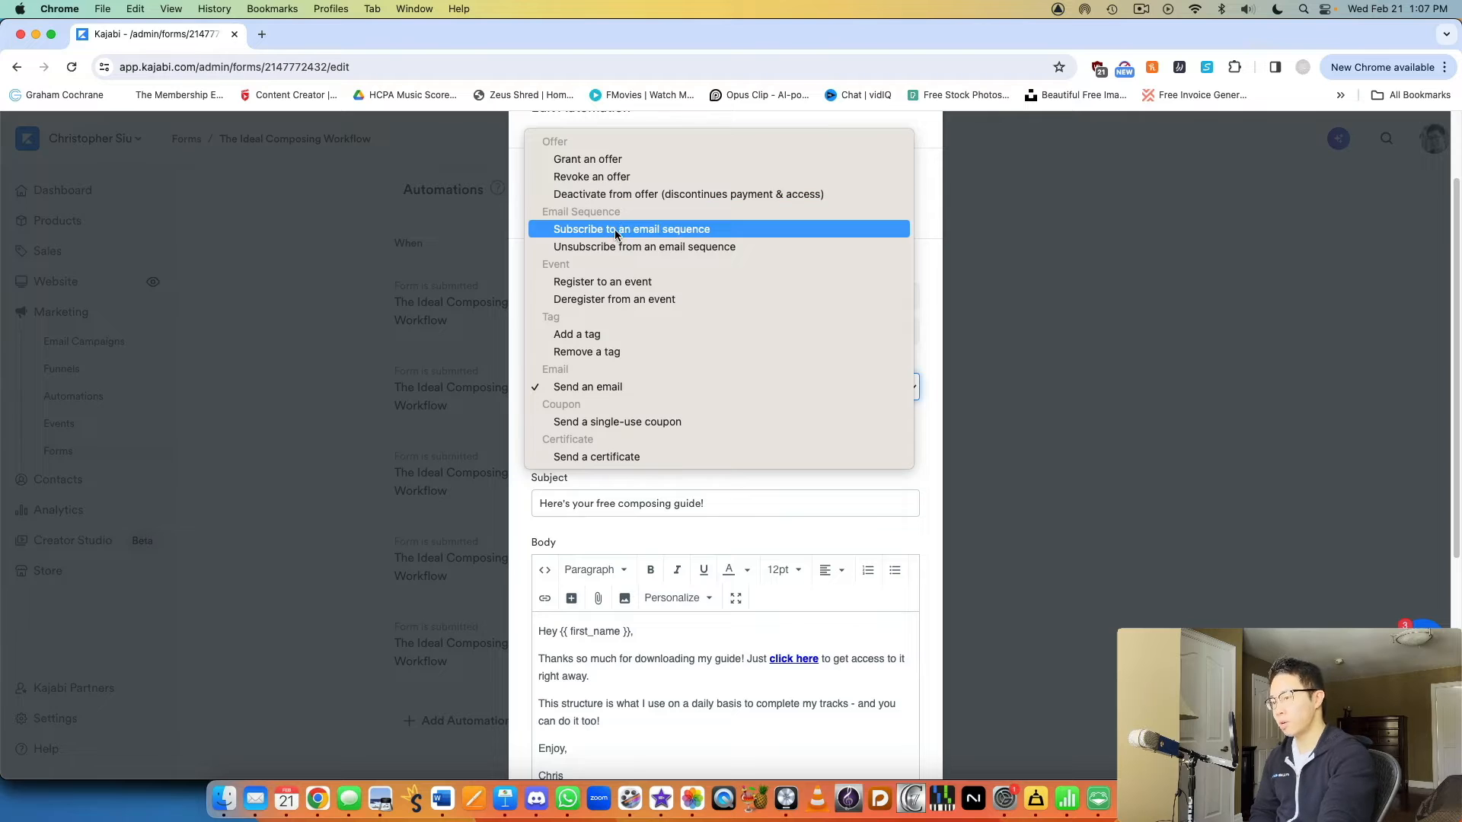
mouse_move(650, 240)
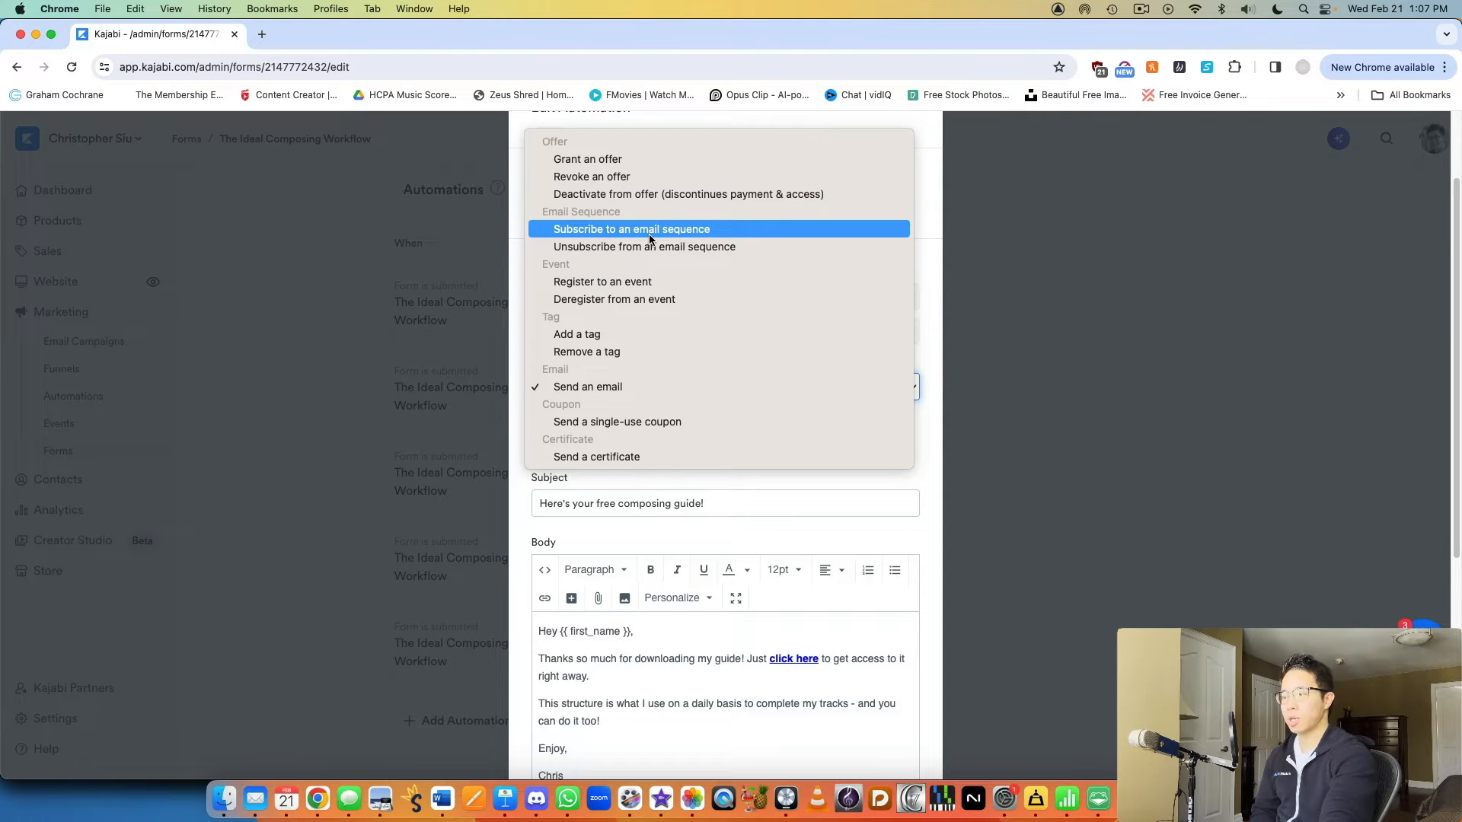
mouse_move(577, 334)
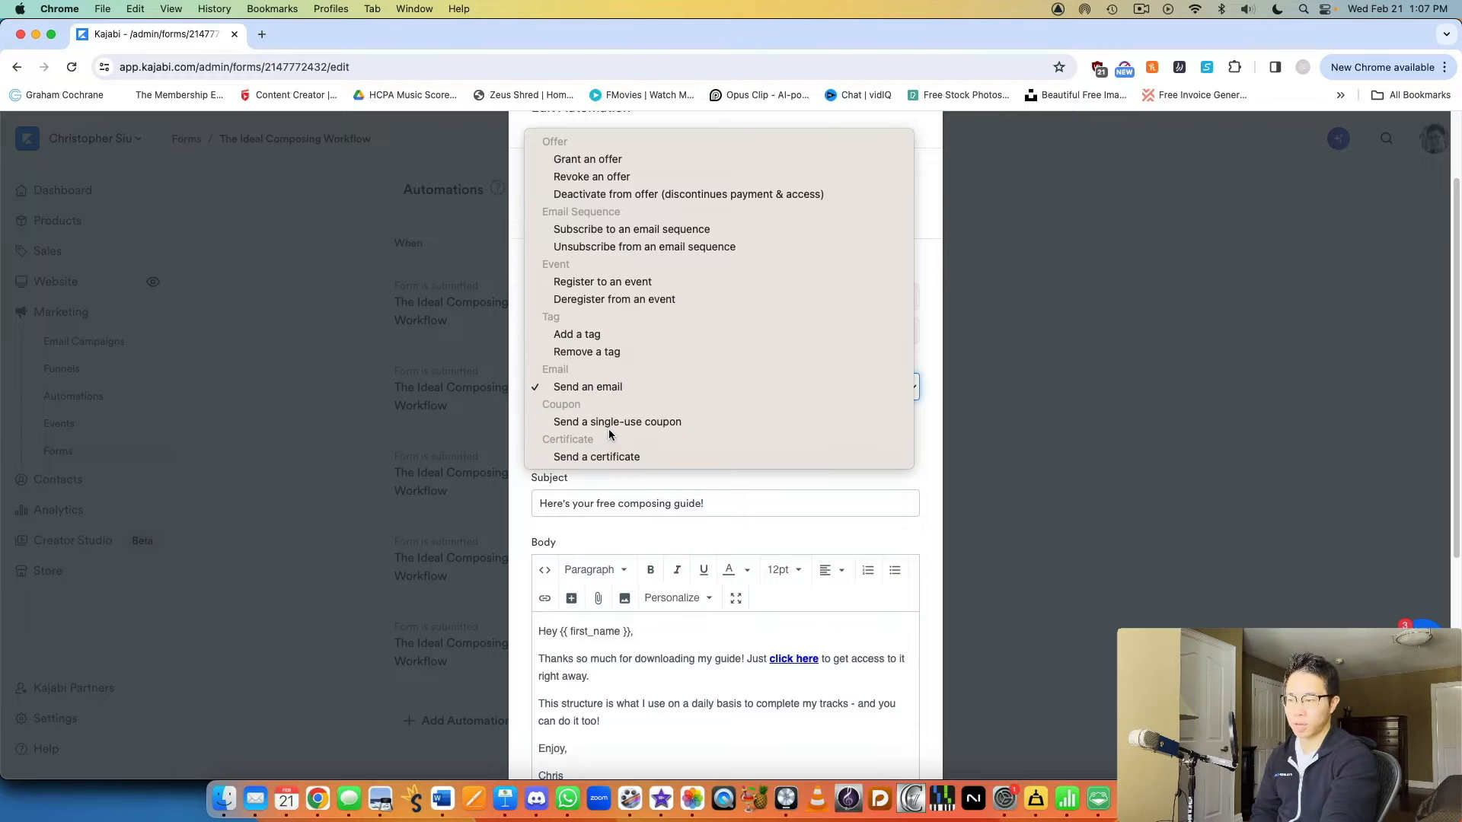
mouse_move(588, 386)
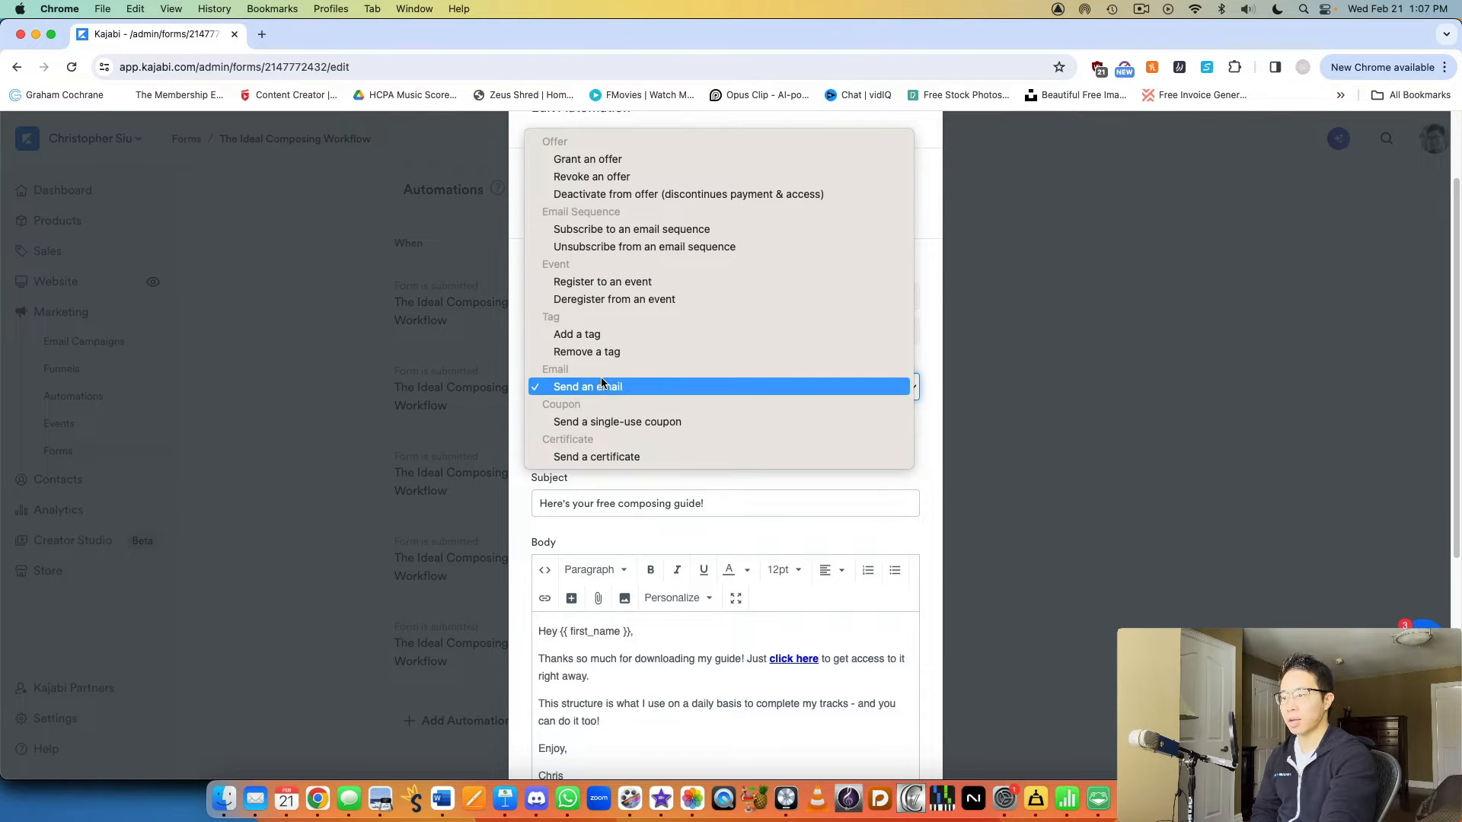
left_click(587, 386)
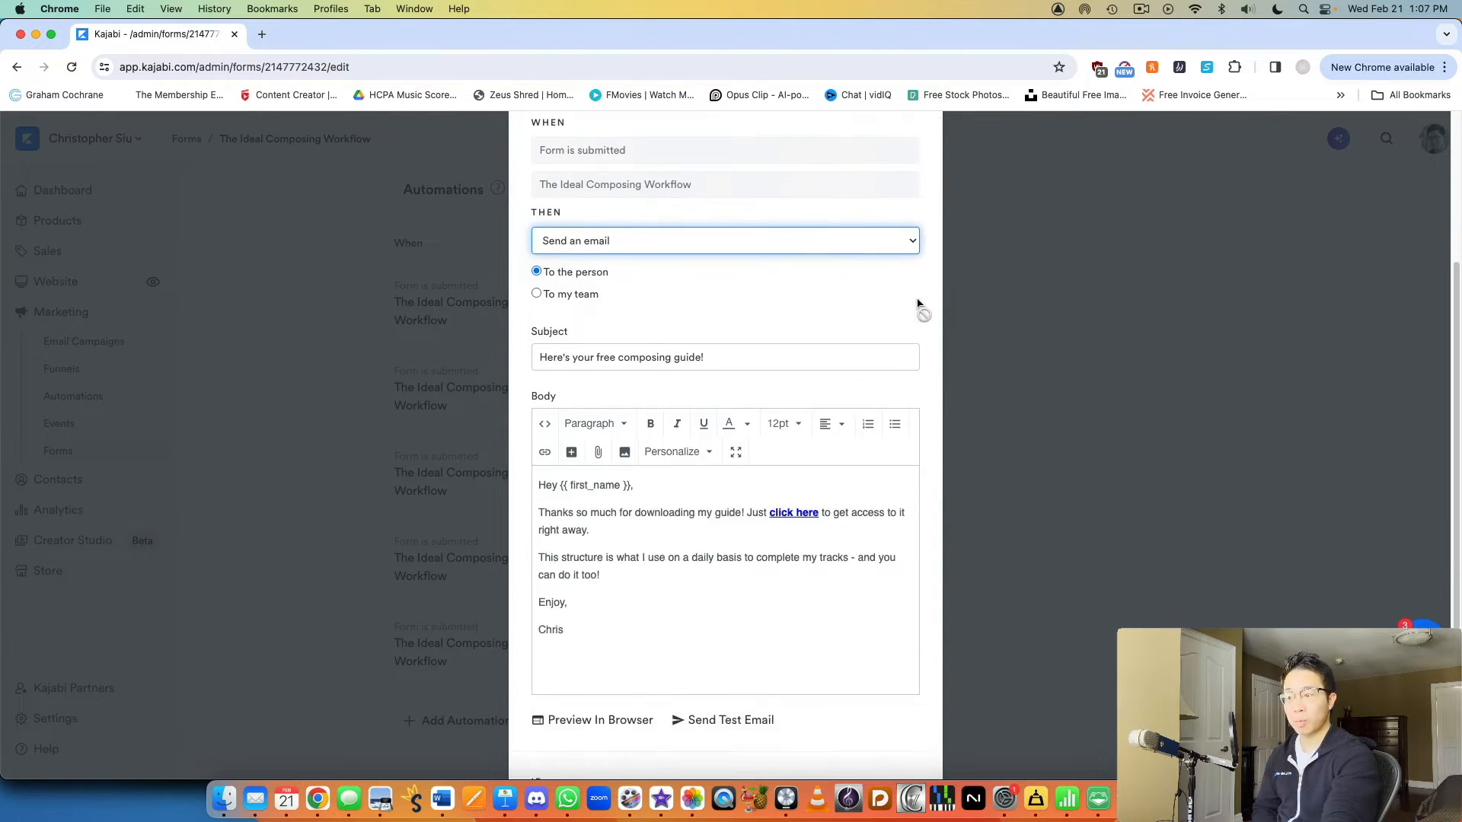
scroll("down", 3)
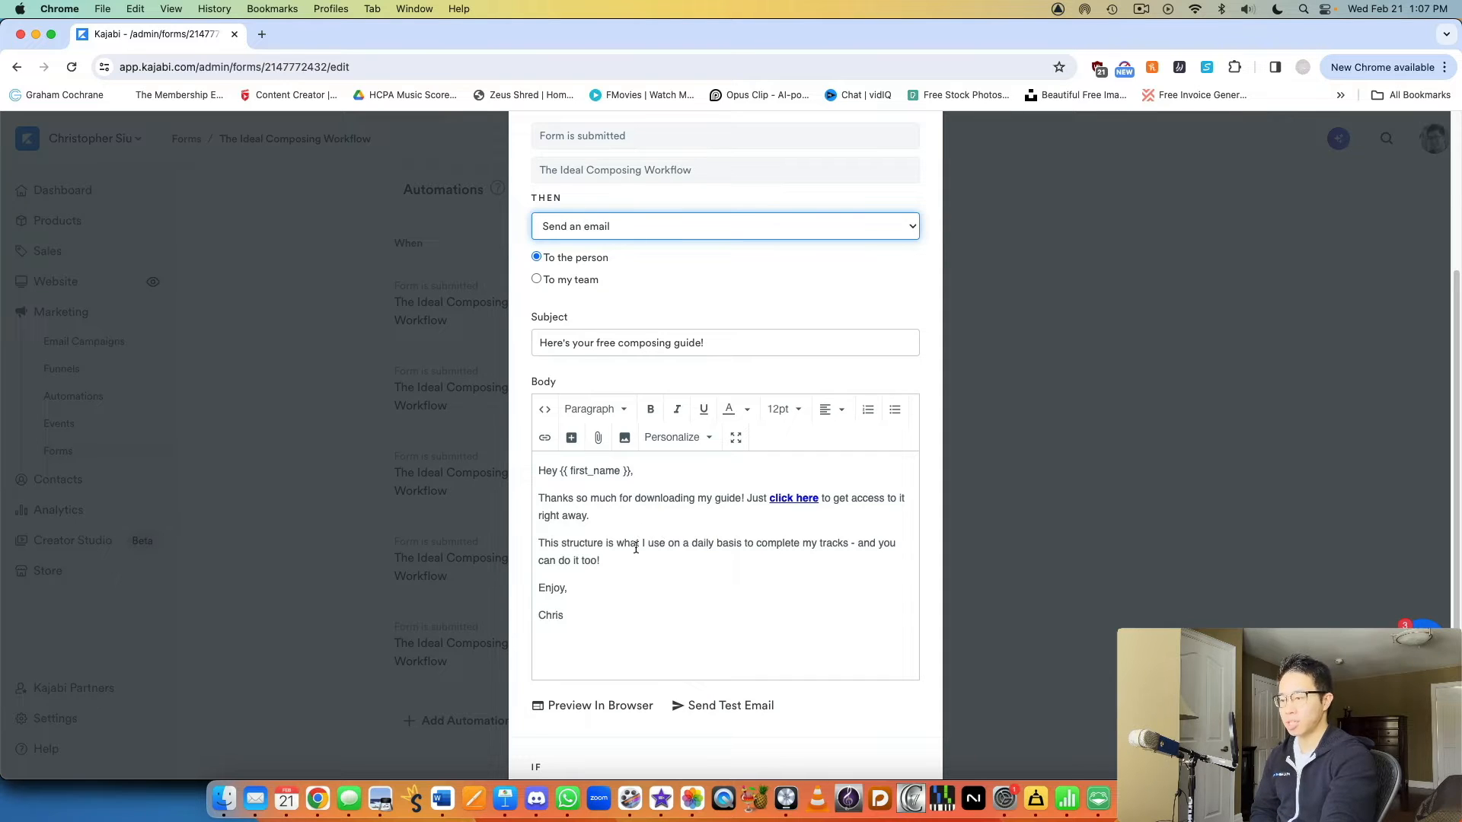
scroll("down", 3)
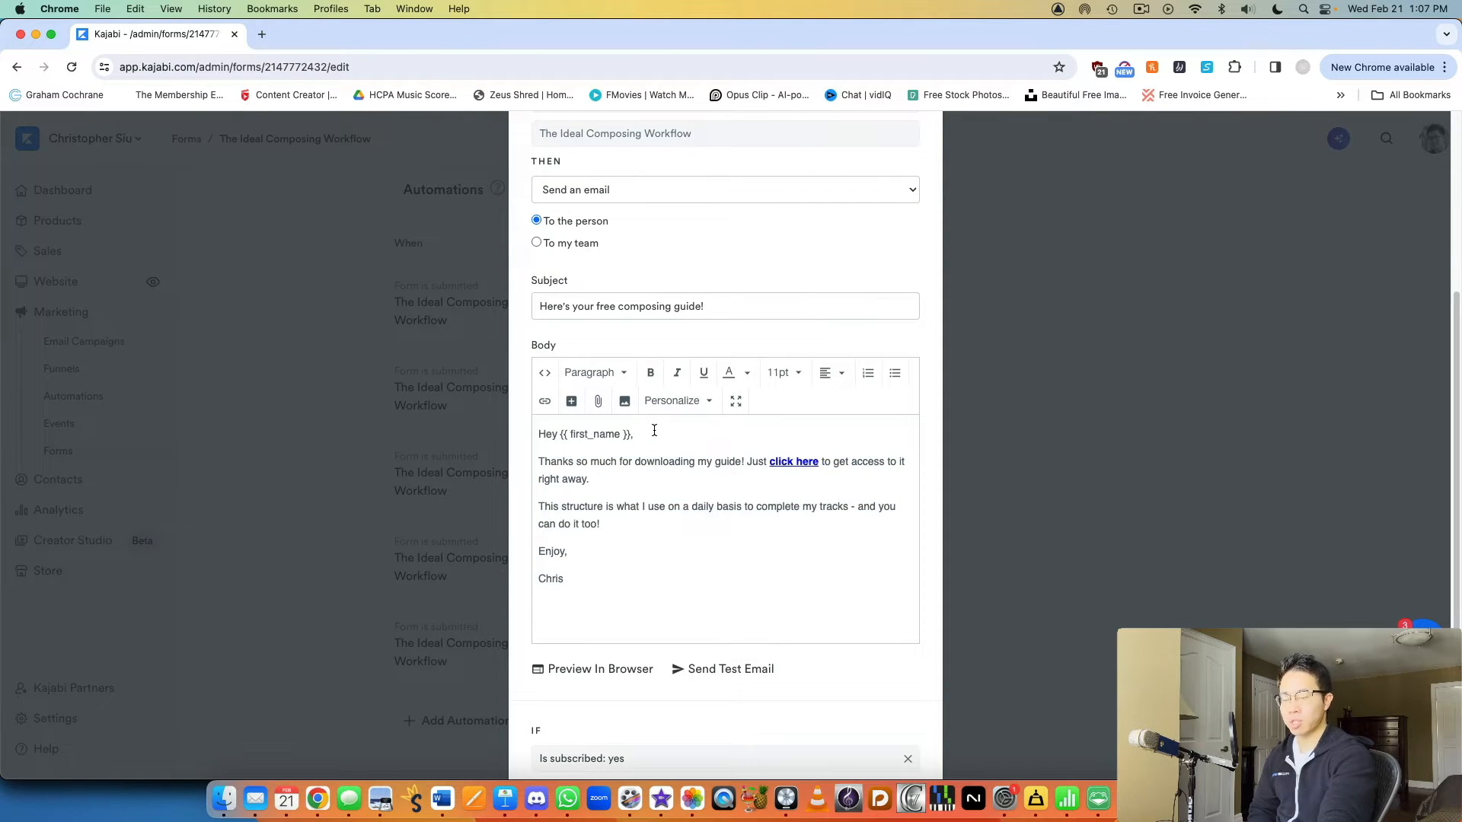
mouse_move(816, 463)
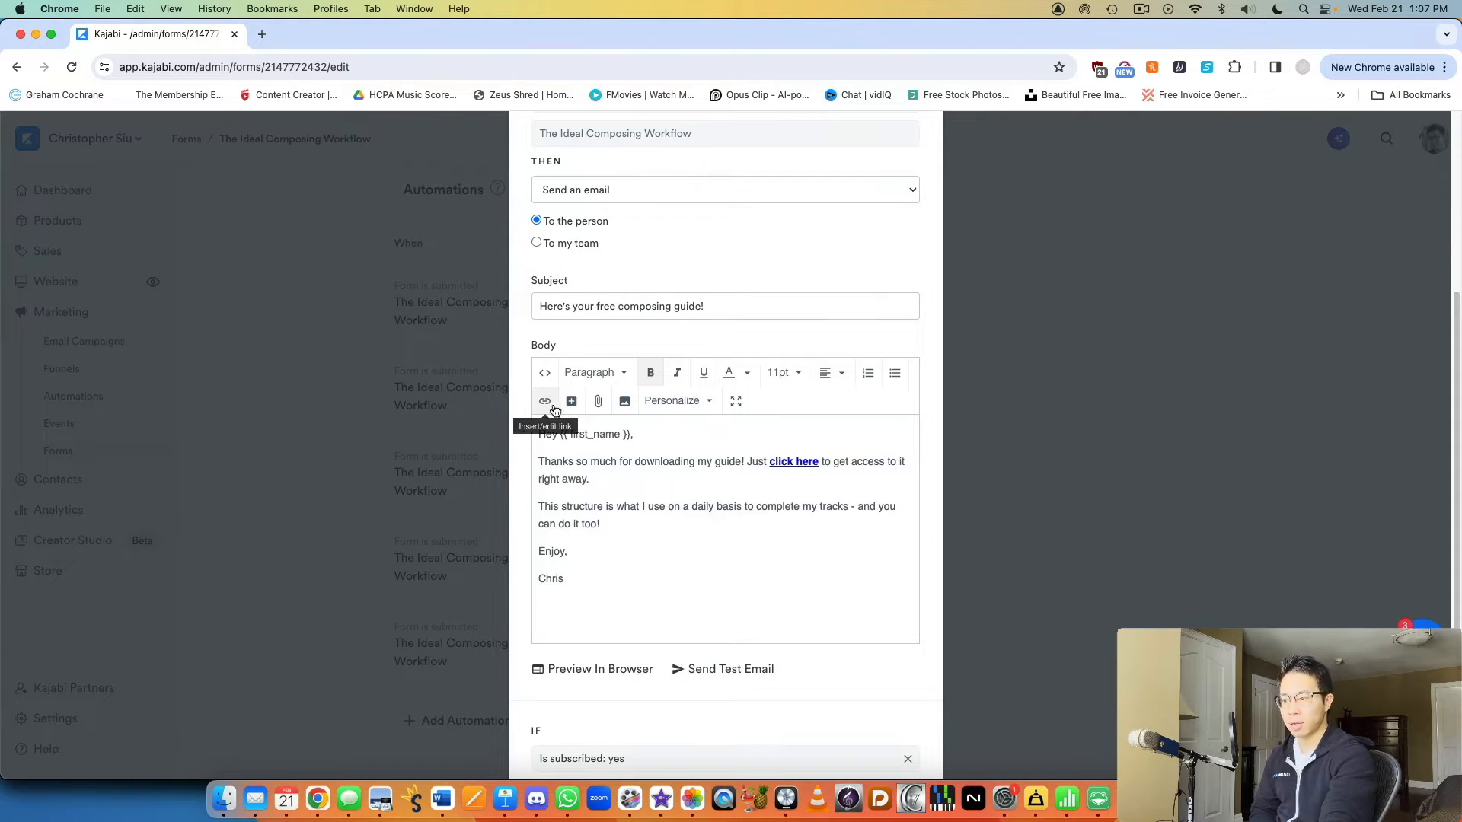
mouse_move(722, 479)
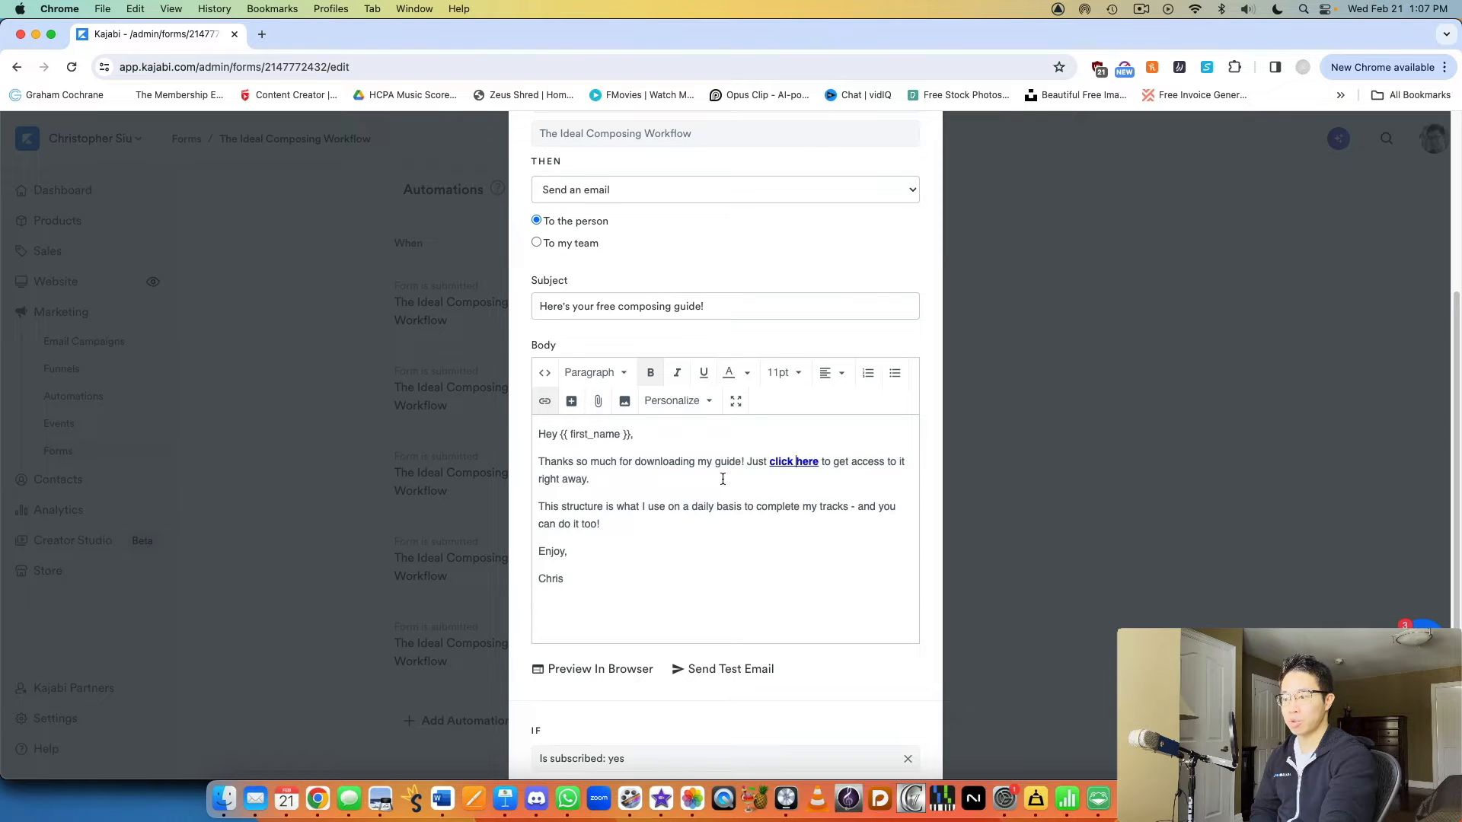
left_click(624, 401)
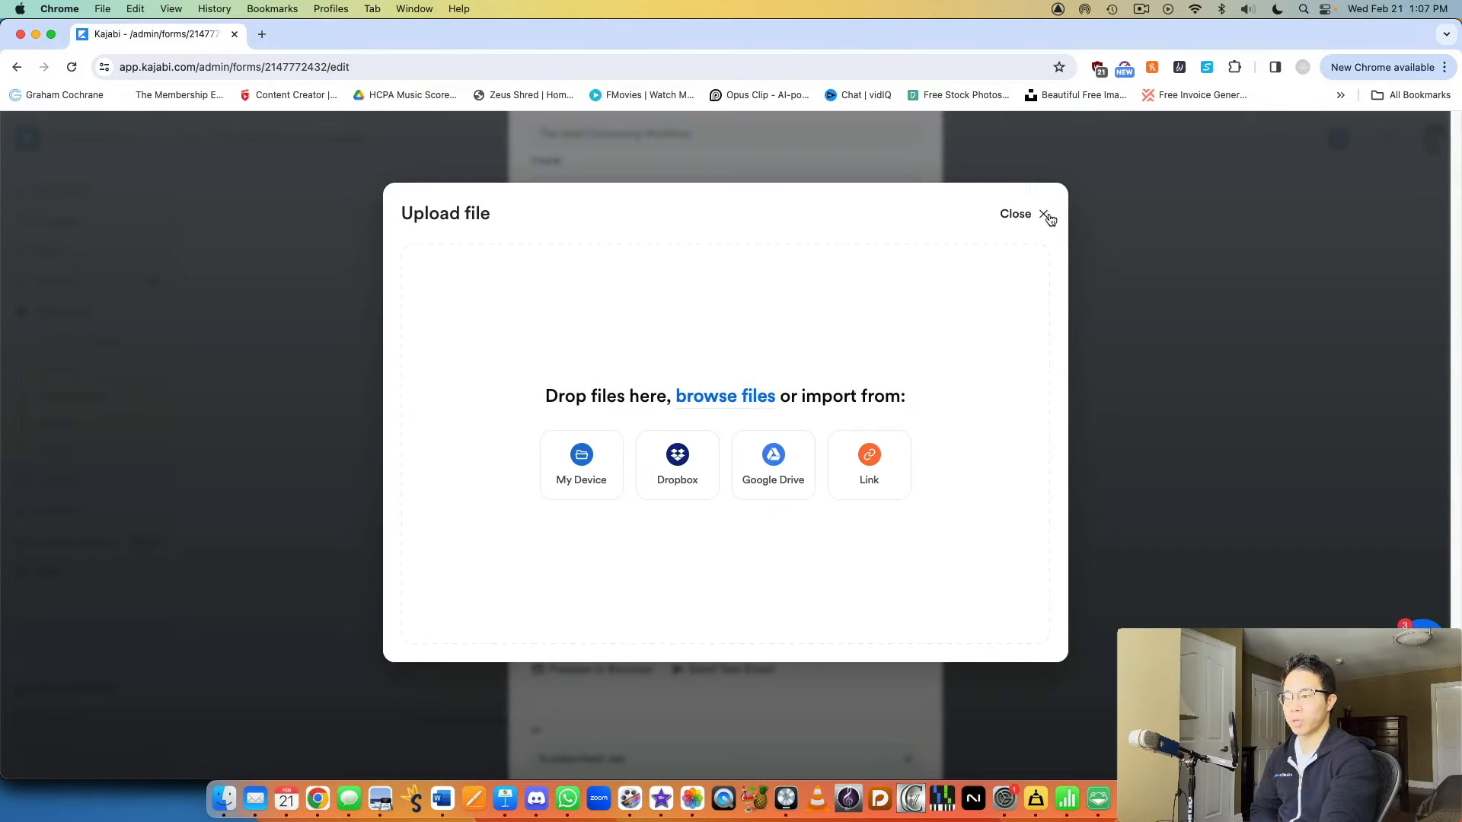
left_click(1015, 213)
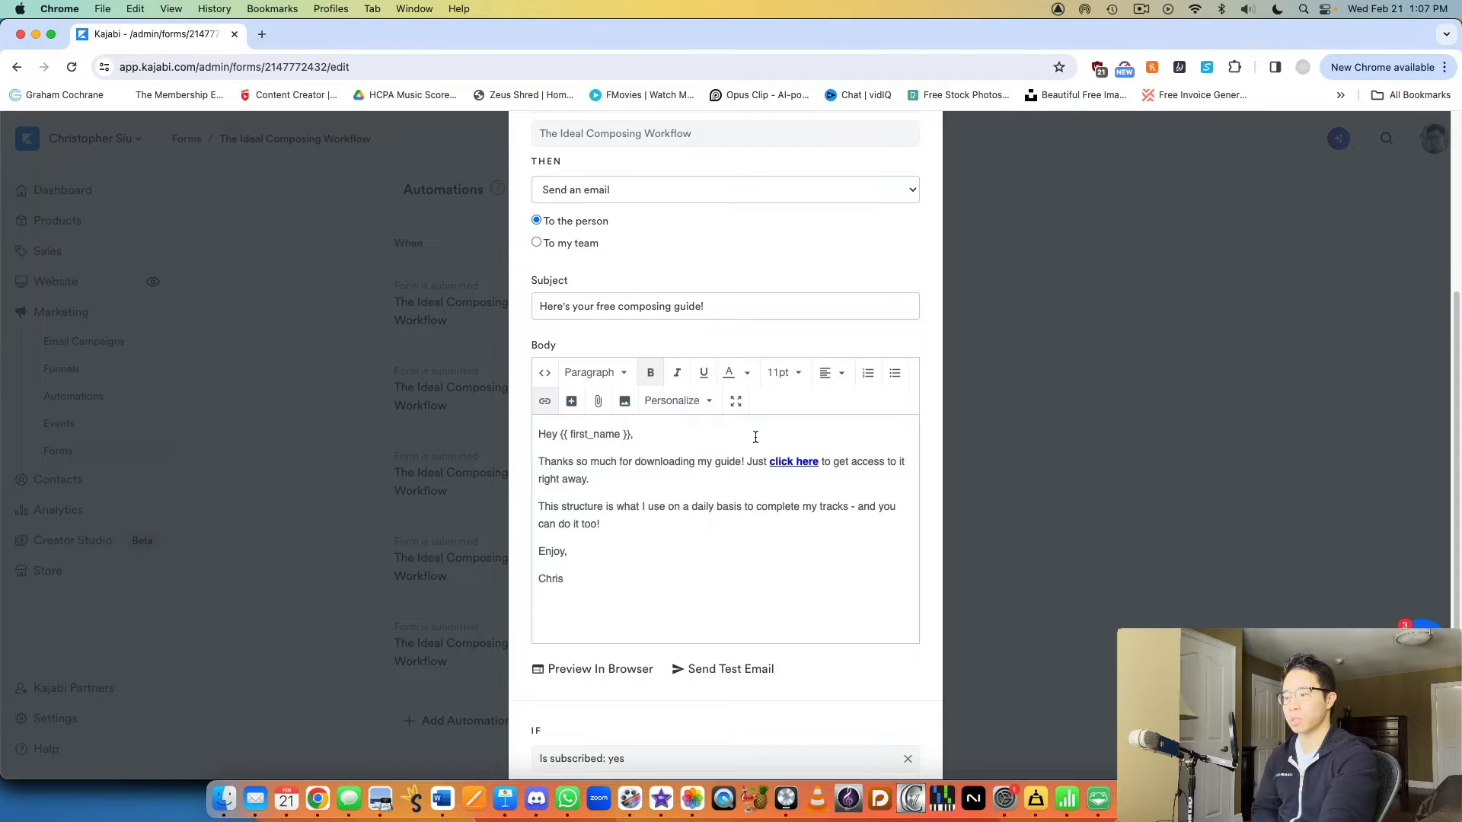
mouse_move(593, 450)
type("P.S. How can I help you. I")
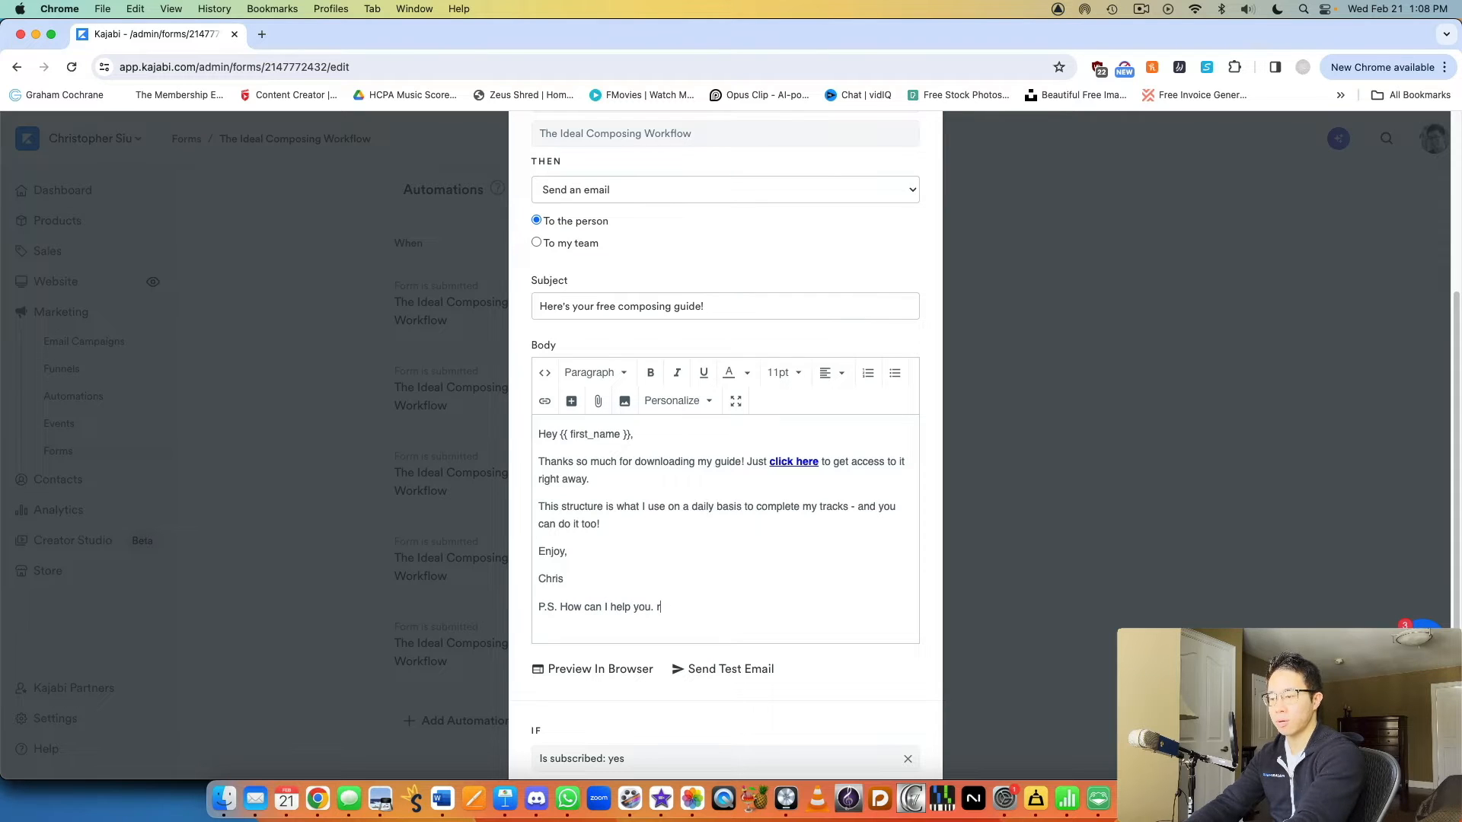
type("ight now?")
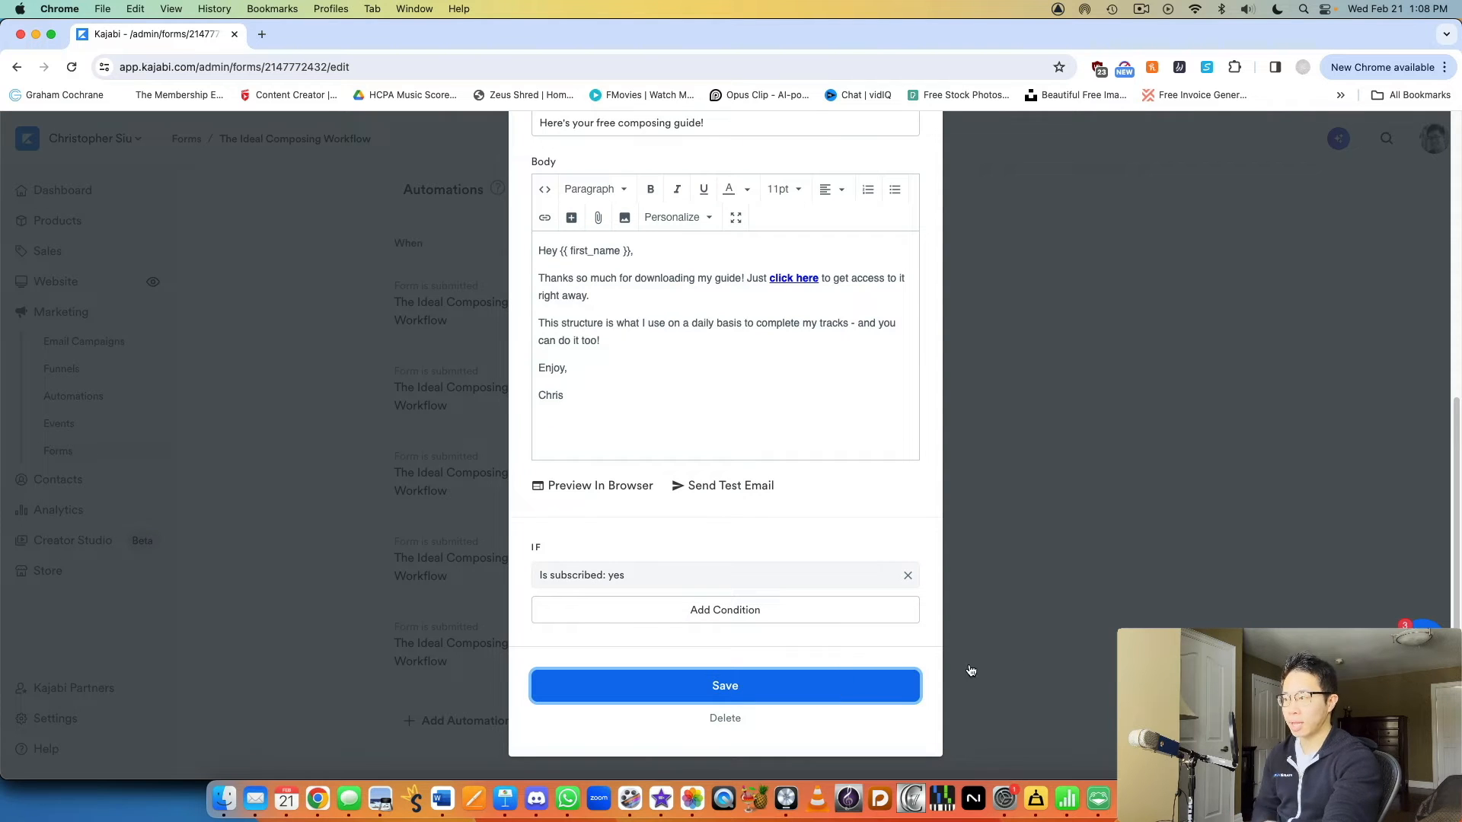
Save the composing-guide email automation, then view and close the first Subscribe sequence automation
left_click(725, 685)
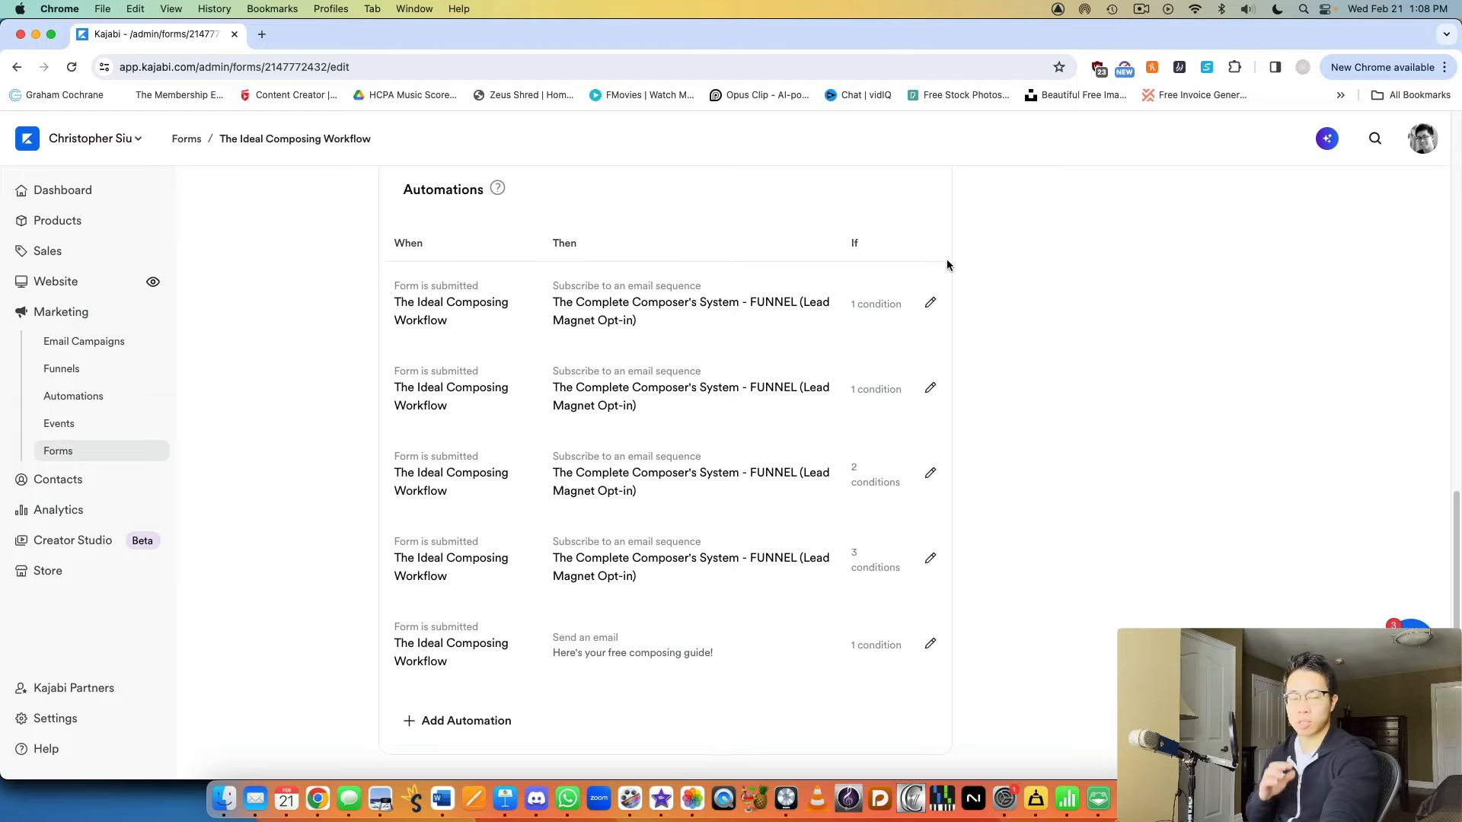
mouse_move(947, 343)
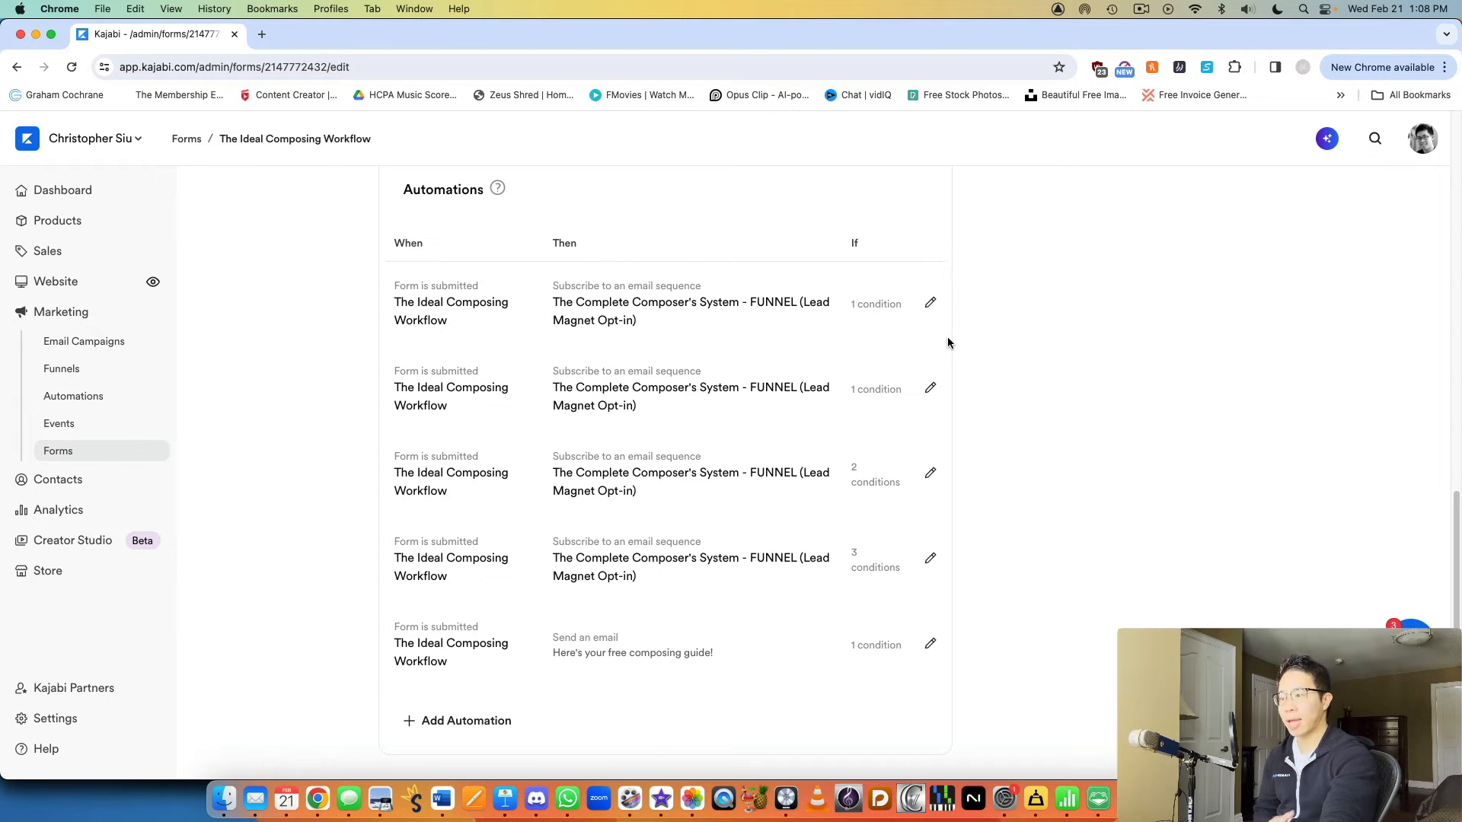
mouse_move(622, 390)
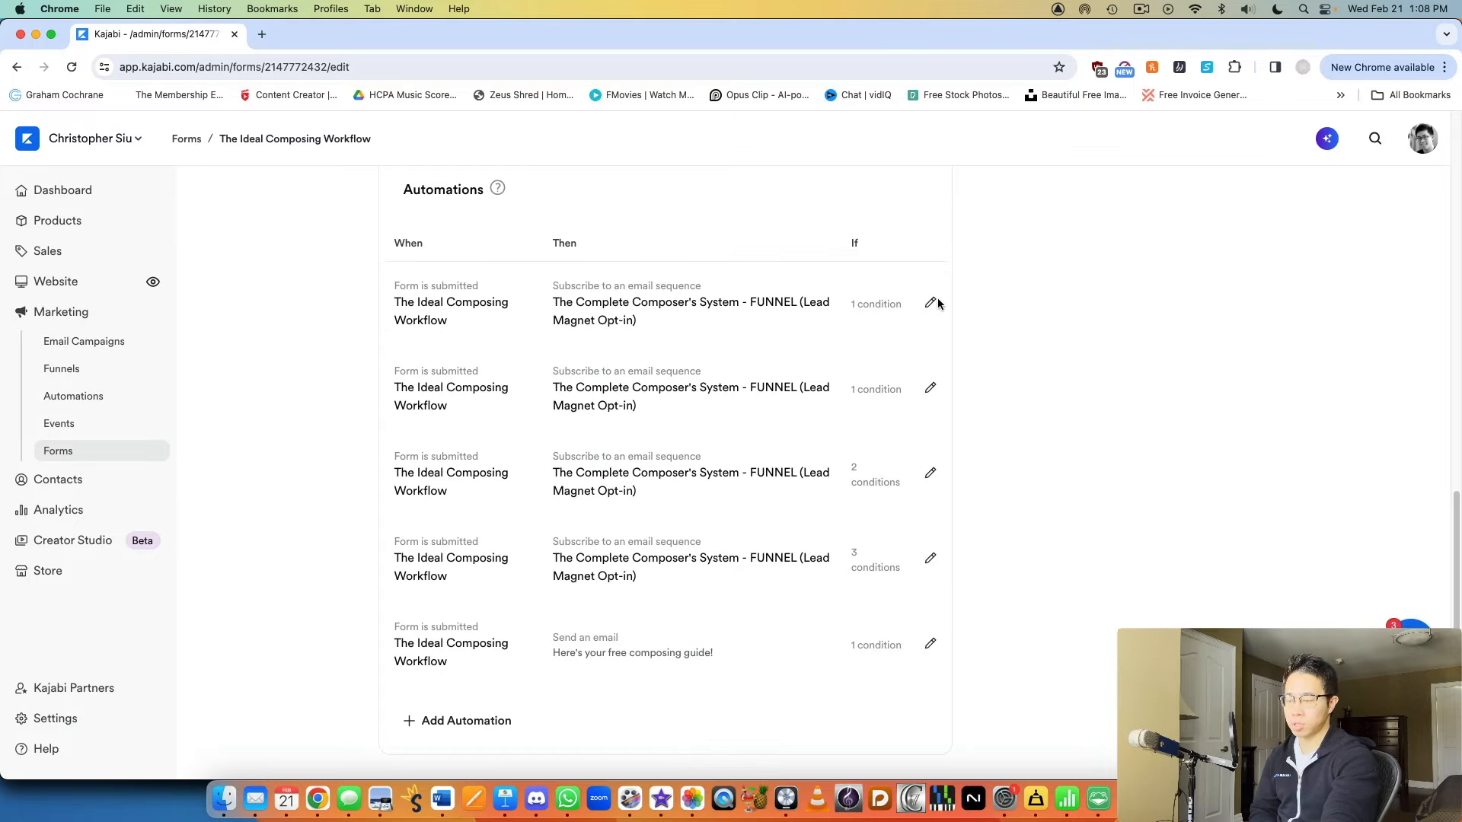
left_click(930, 303)
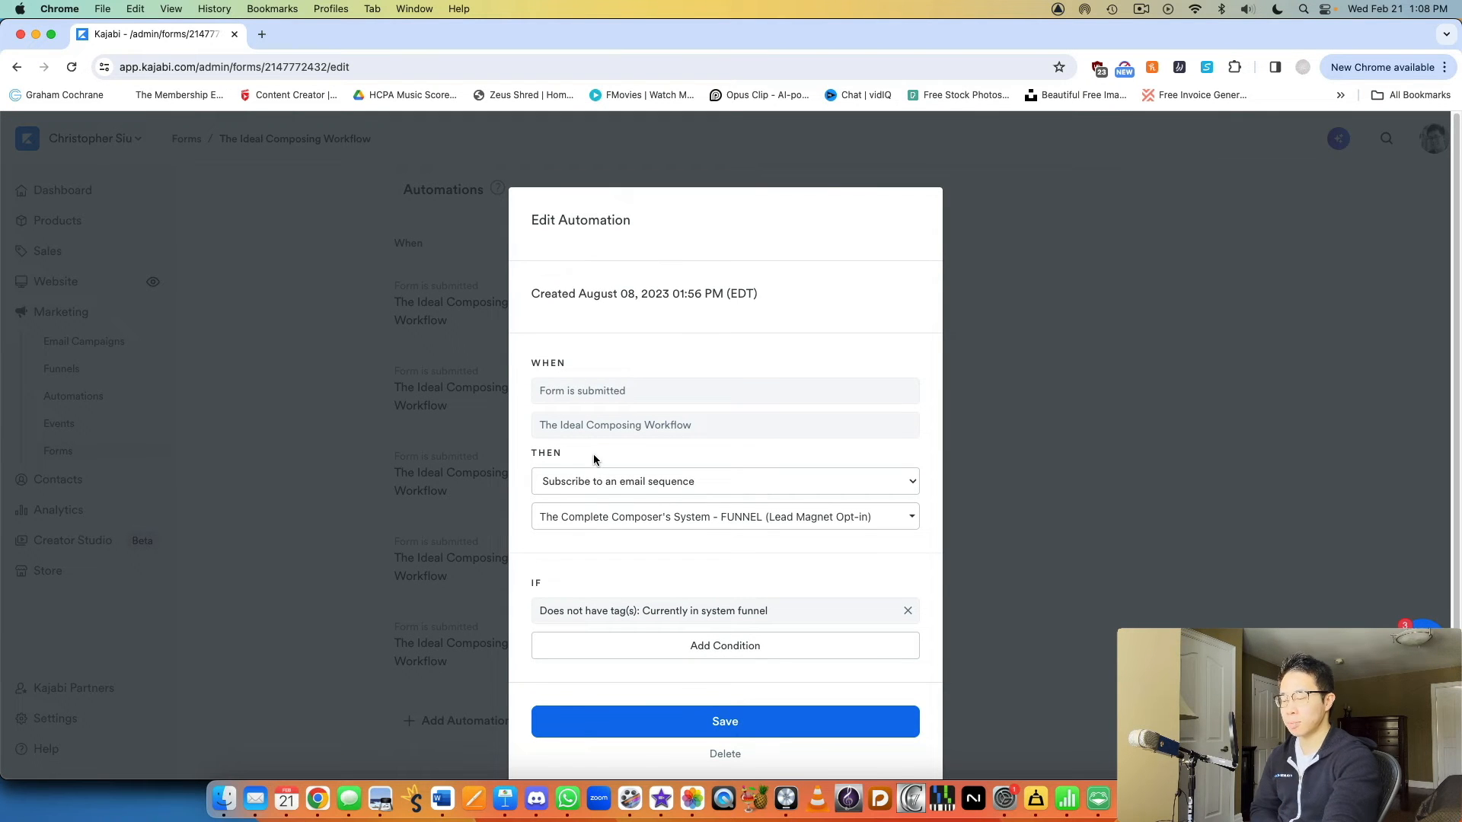
mouse_move(743, 546)
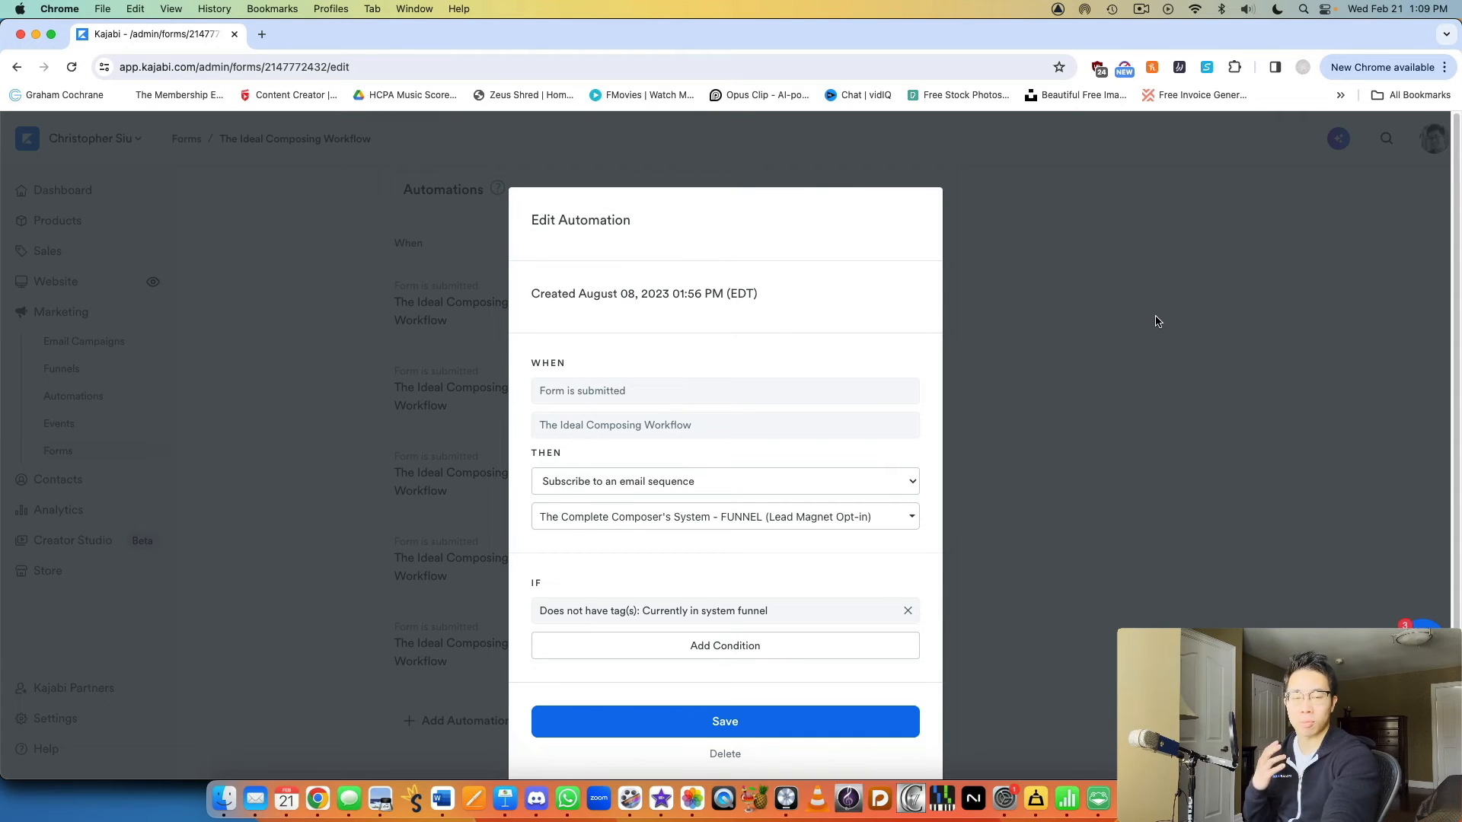
left_click(1156, 320)
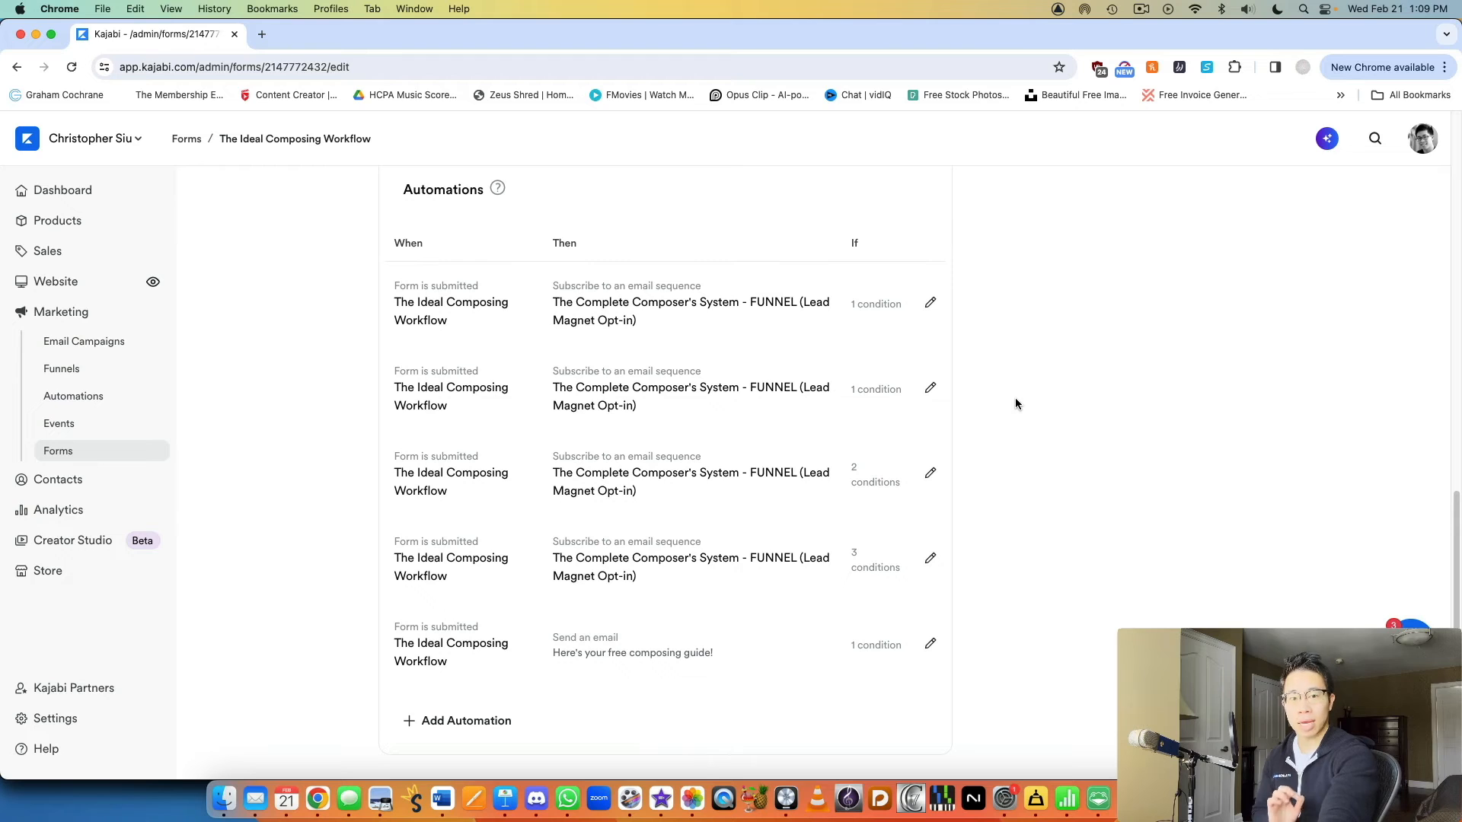
mouse_move(1084, 400)
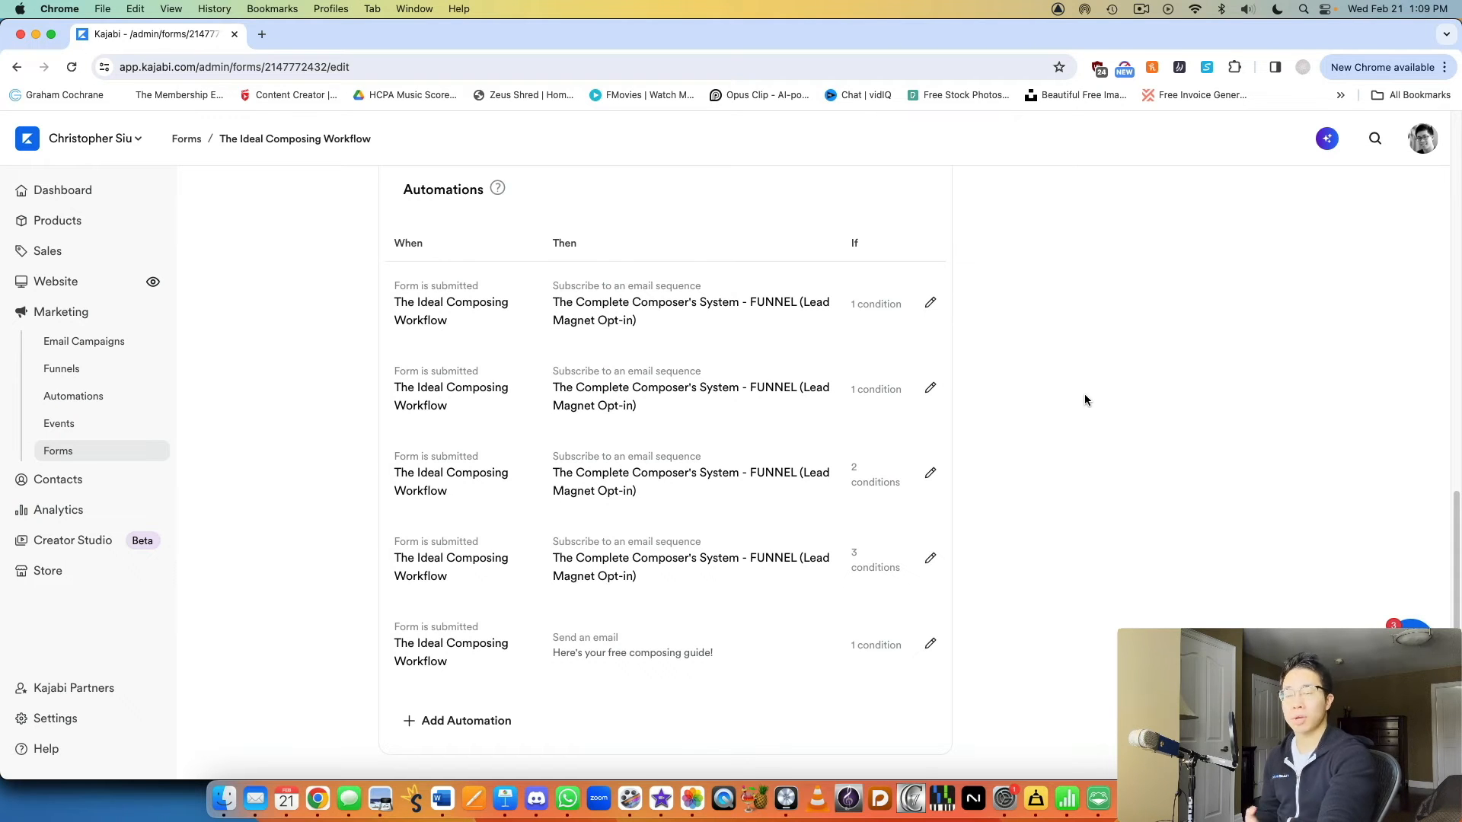
mouse_move(951, 428)
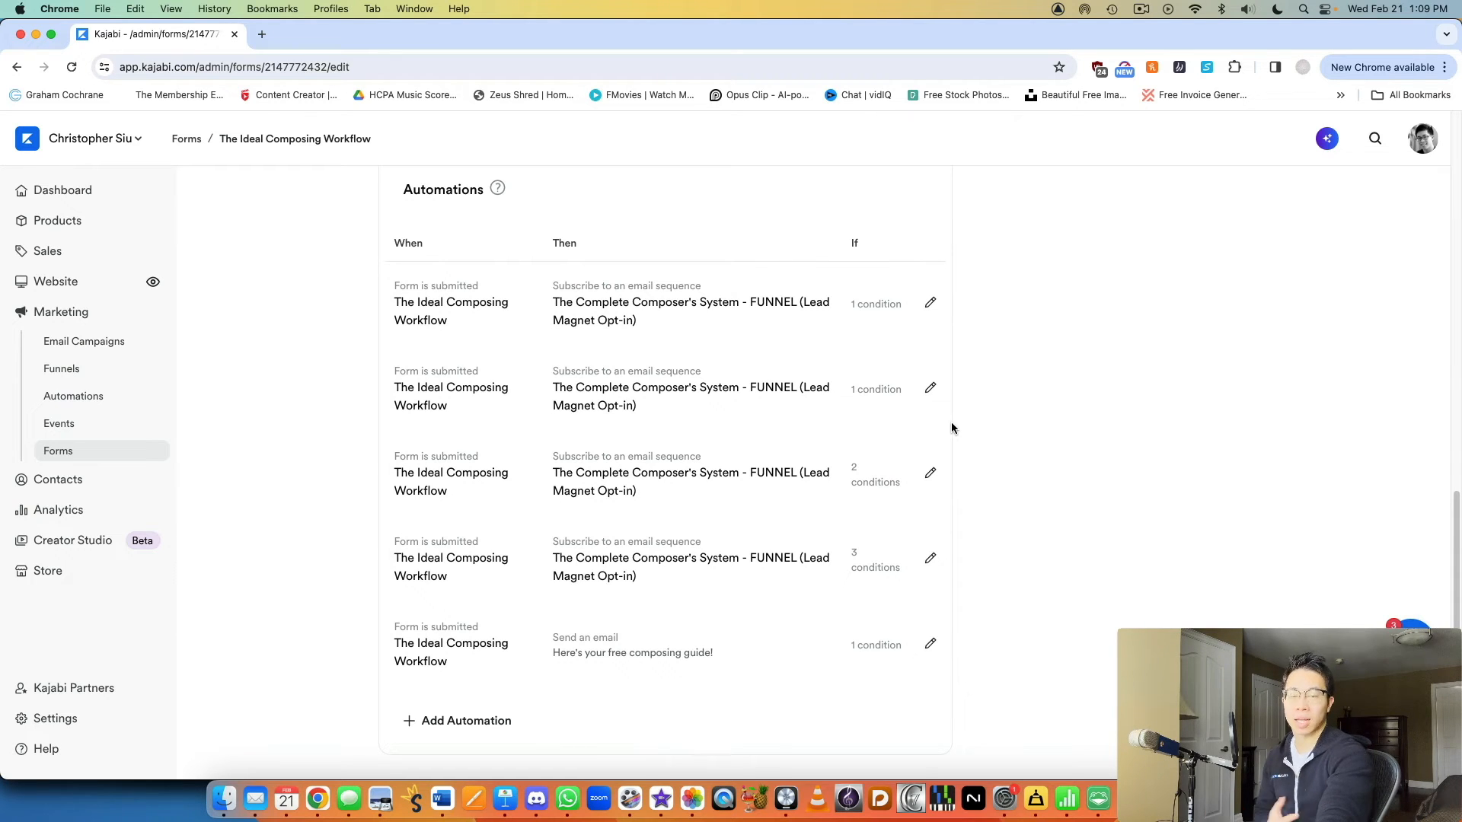
mouse_move(1059, 340)
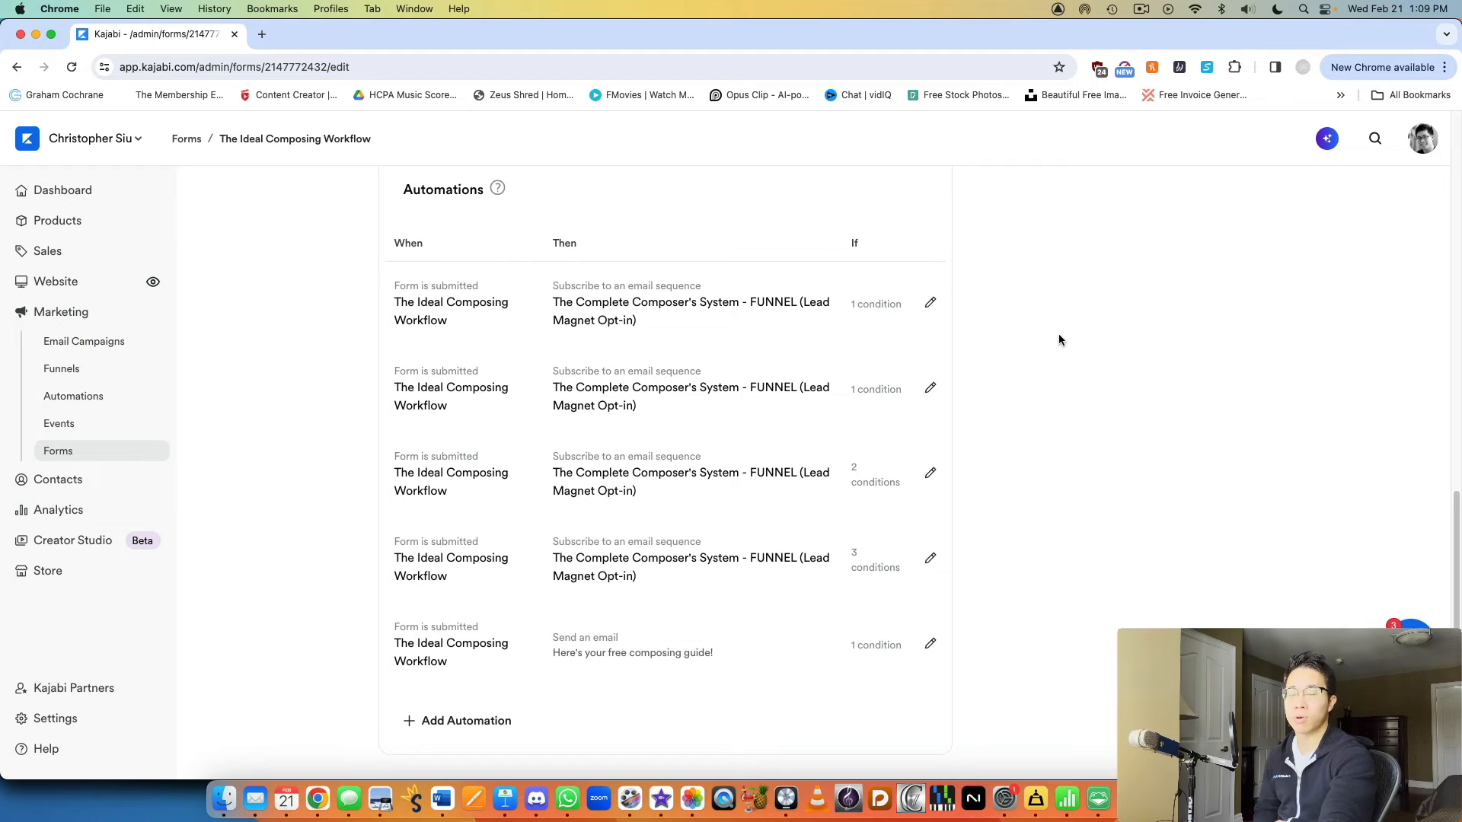
mouse_move(1057, 348)
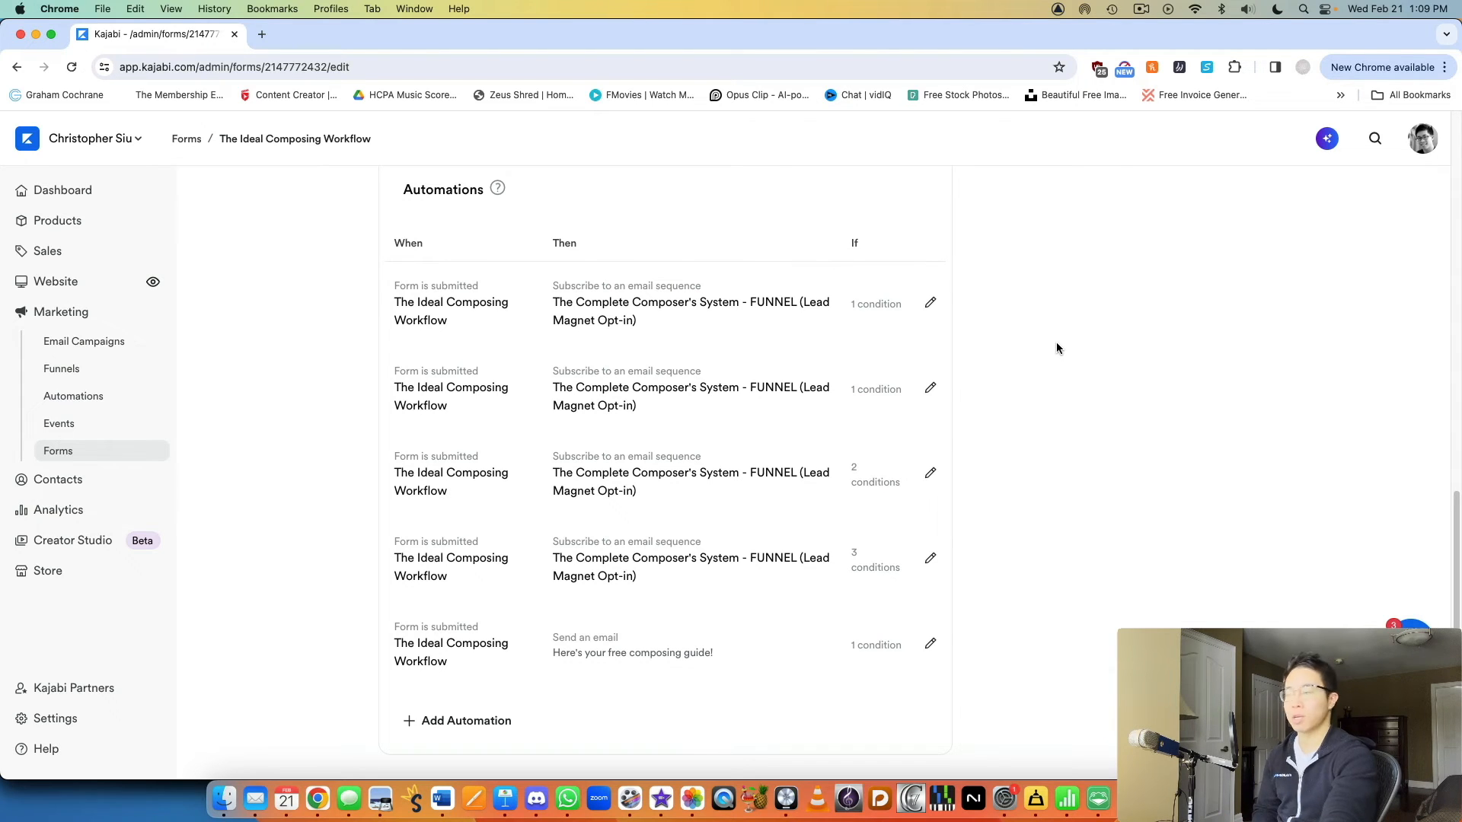
mouse_move(1071, 360)
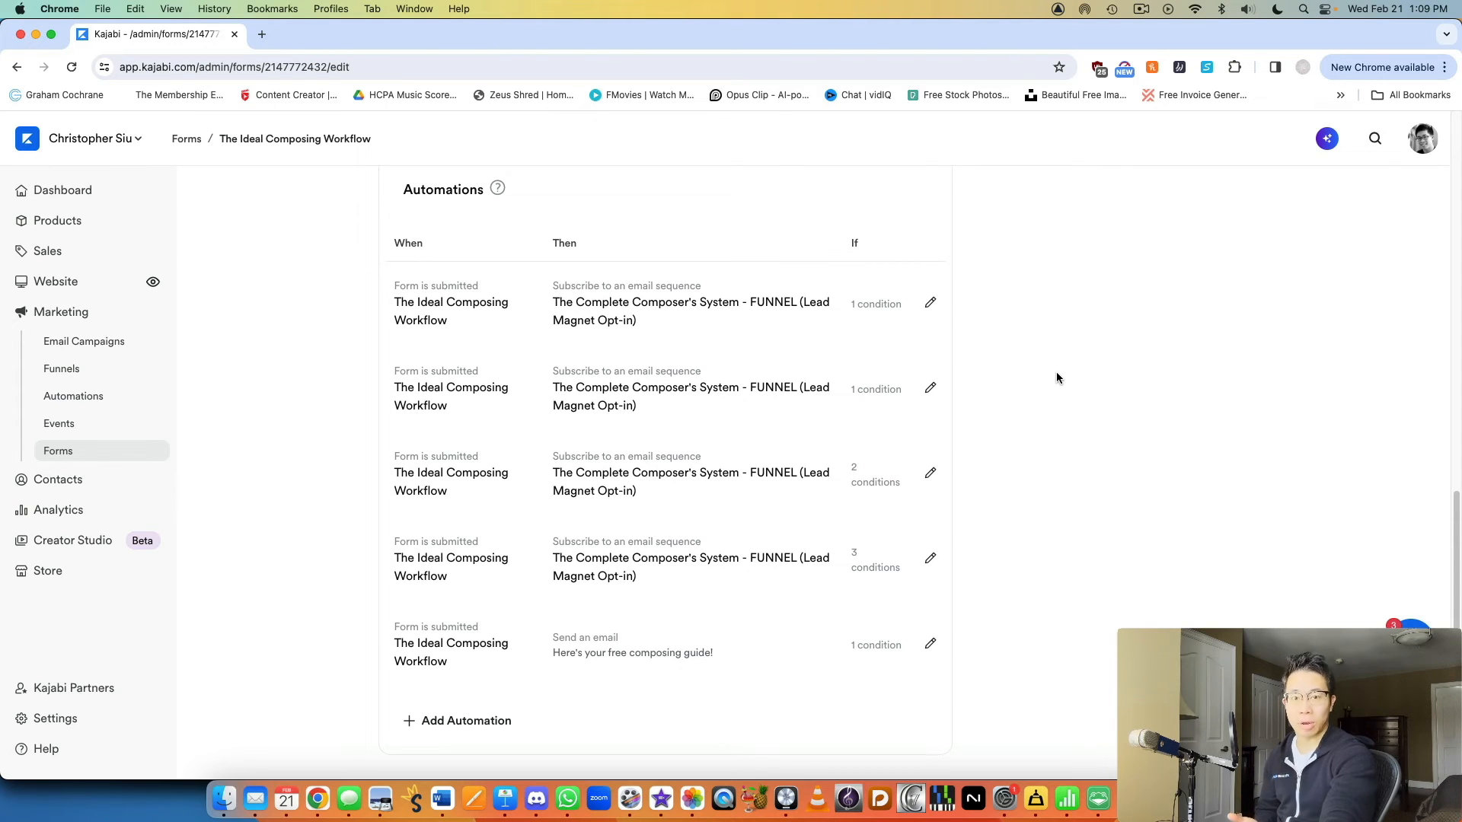
mouse_move(1041, 419)
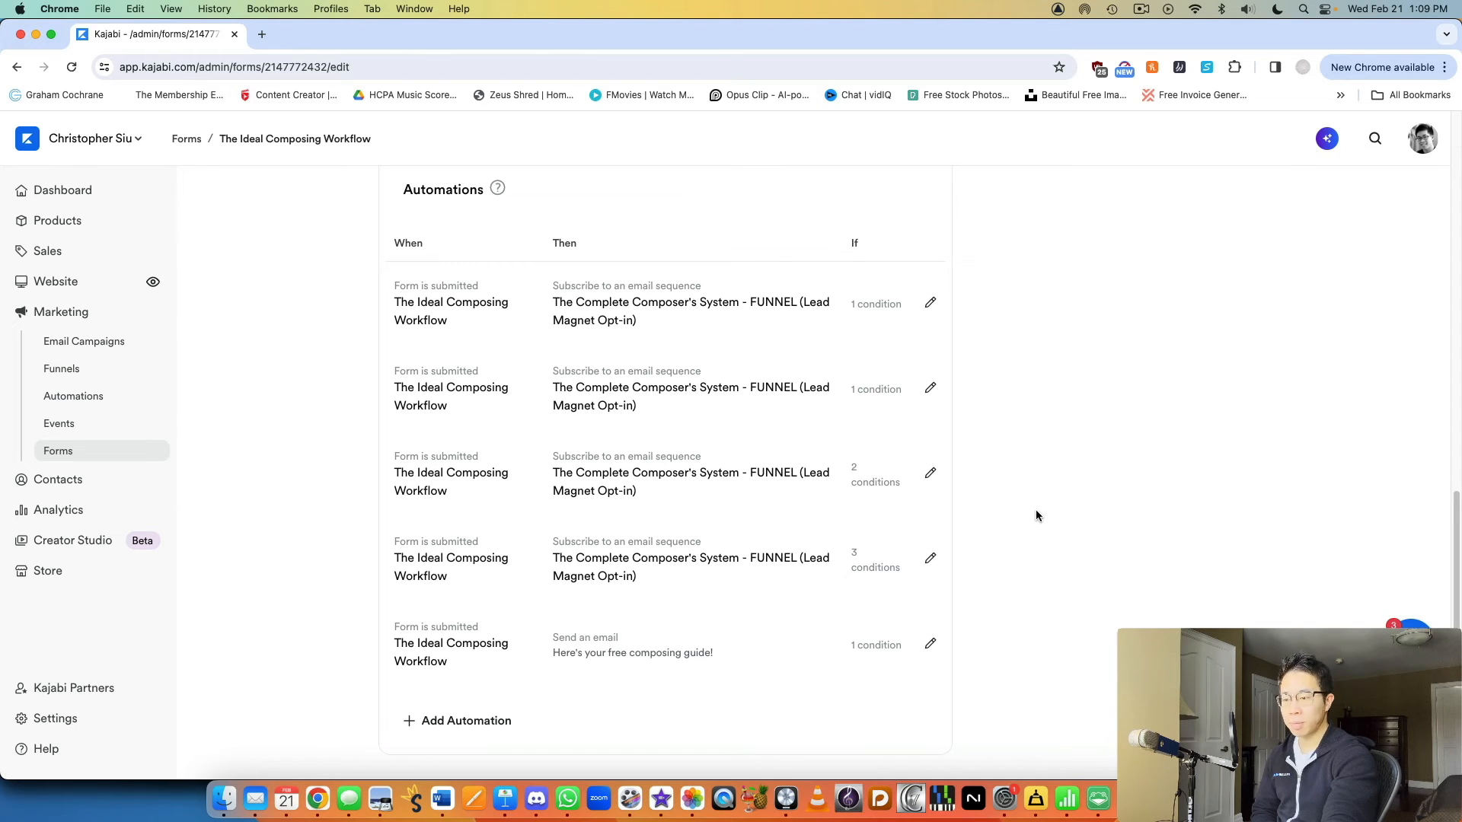
Reopen the 'Send an email' automation, then scroll to Opt-in Settings and Form Fields
left_click(930, 644)
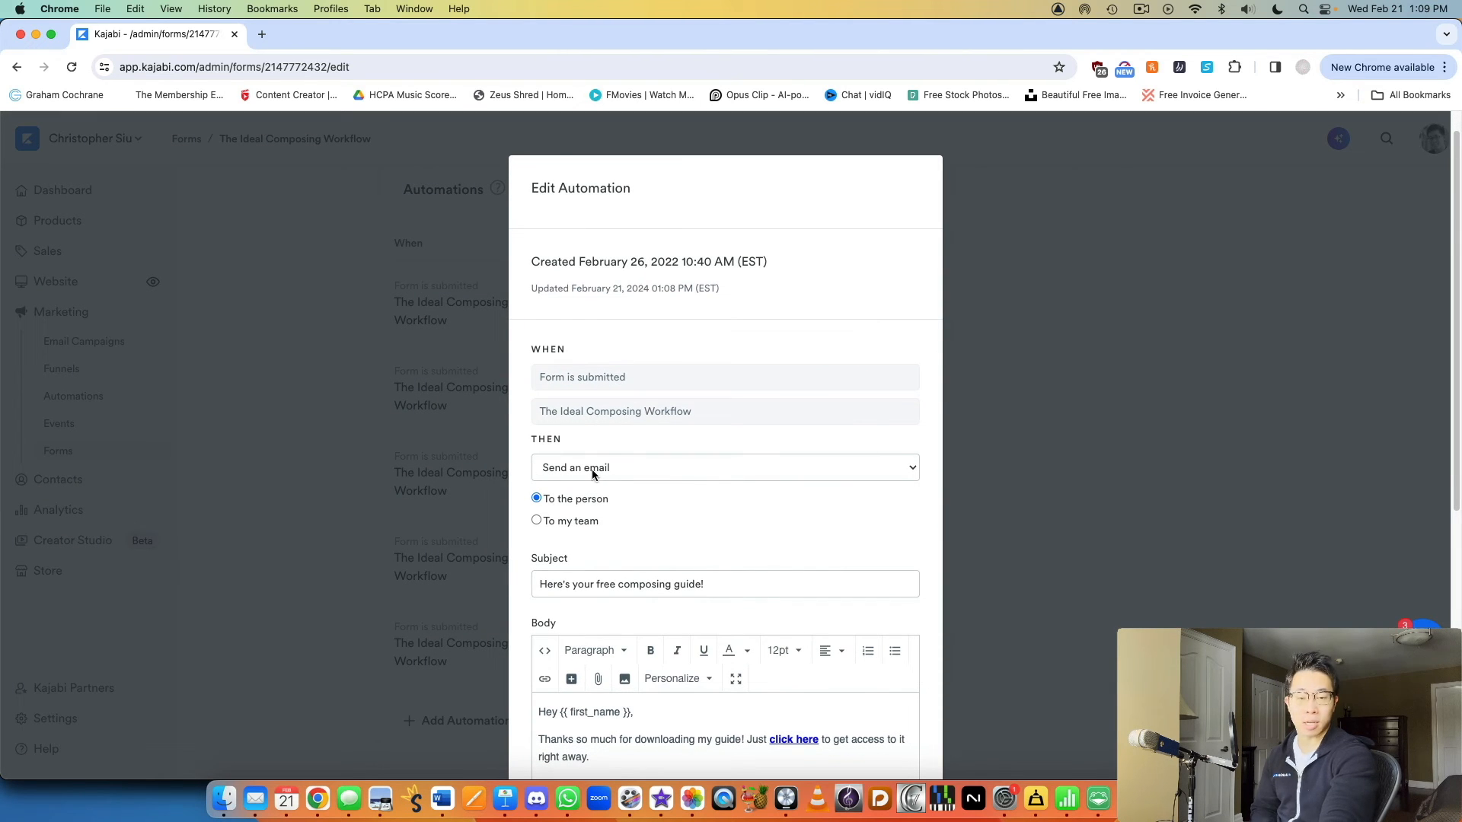
mouse_move(800, 377)
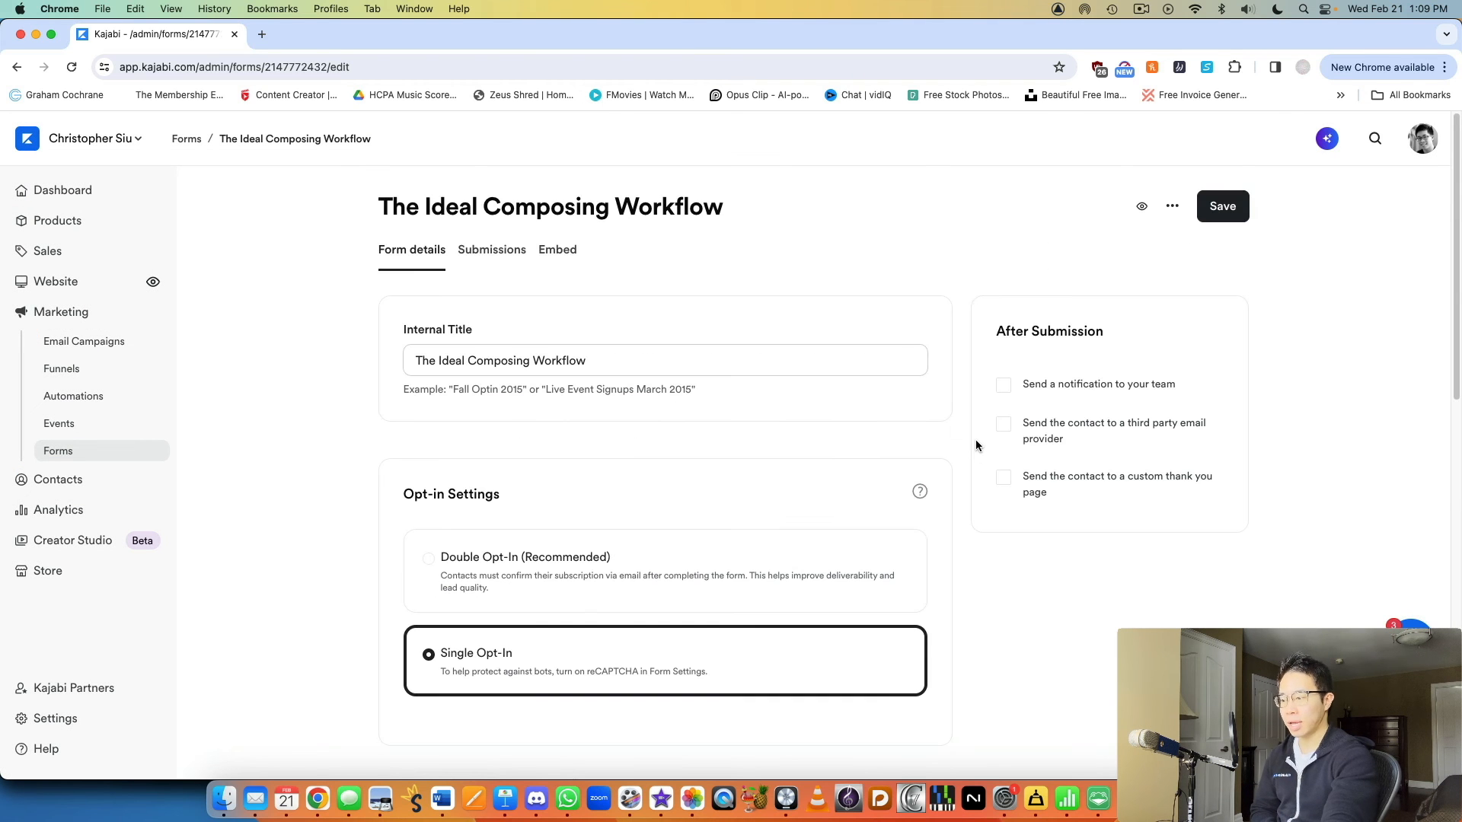
scroll("down", 3)
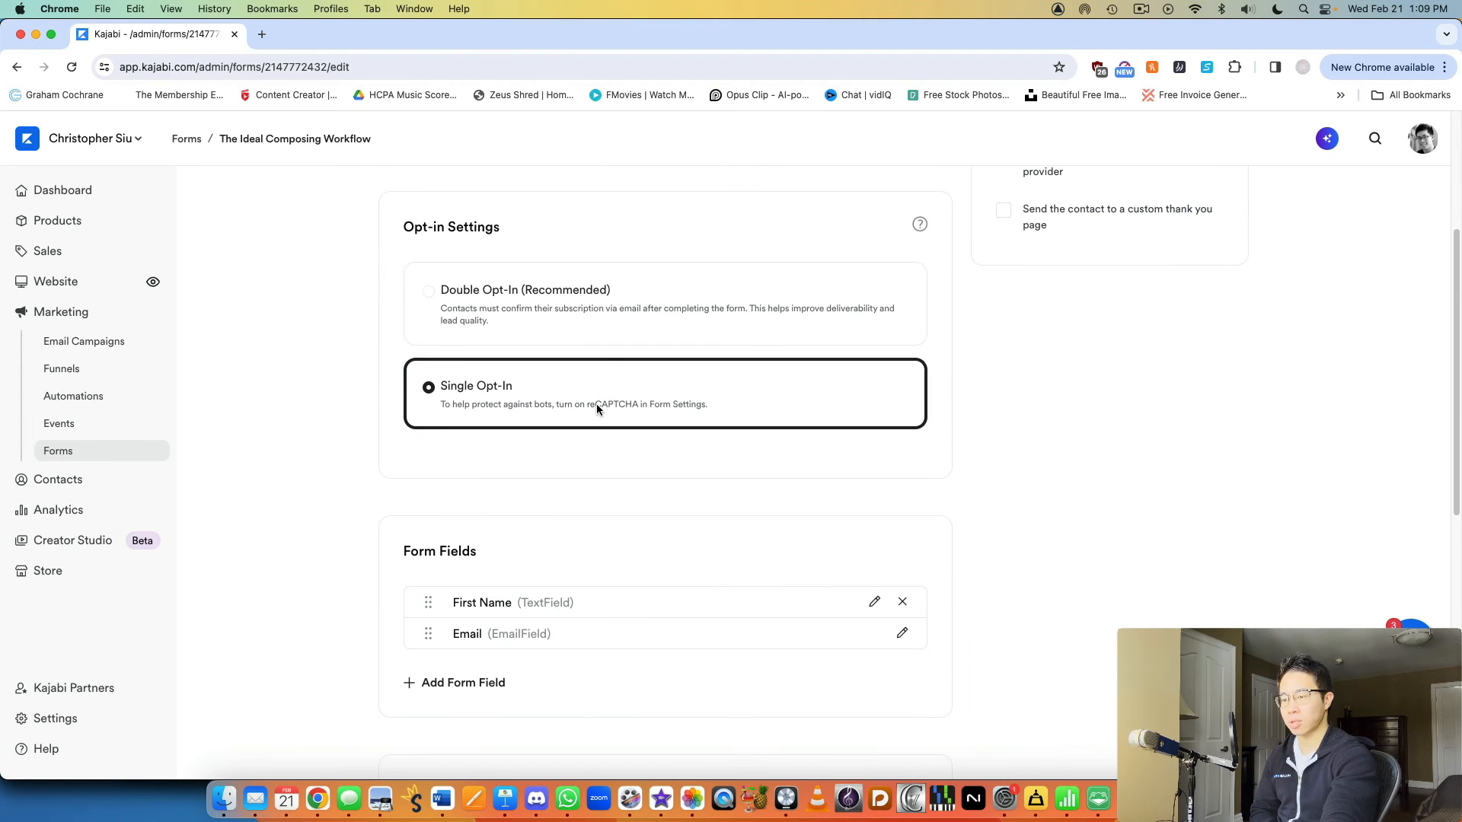